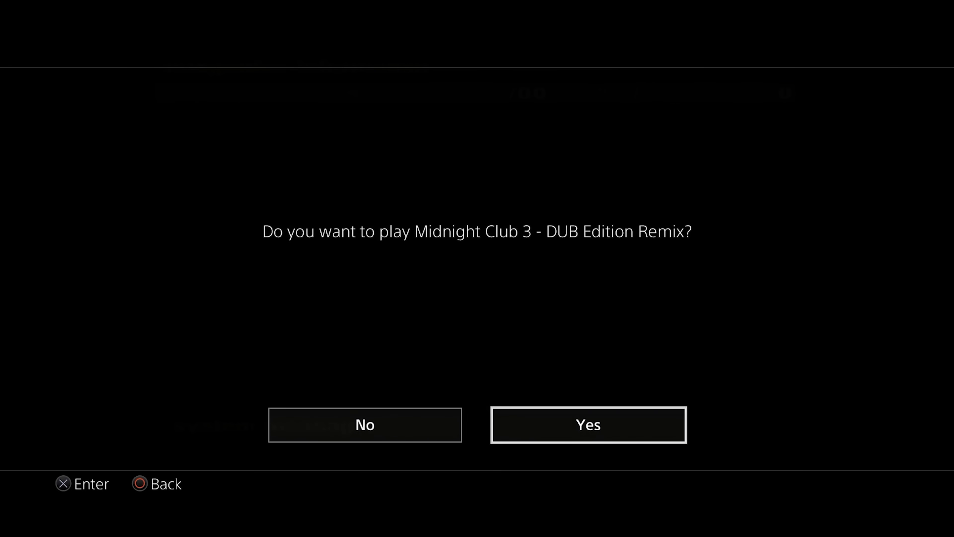
Step: Answer Yes to the prompt about playing Midnight Club 3 - DUB Edition Remix
click(588, 424)
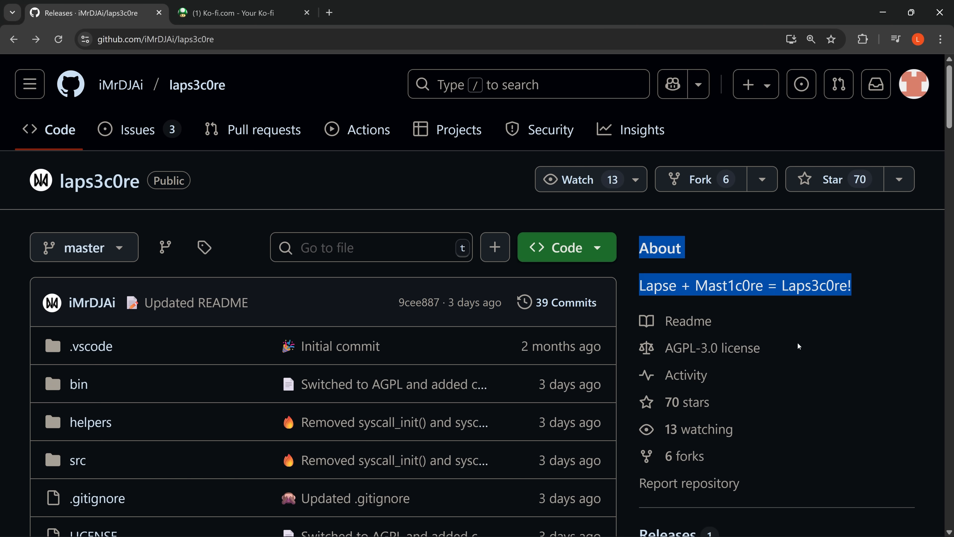
click(791, 346)
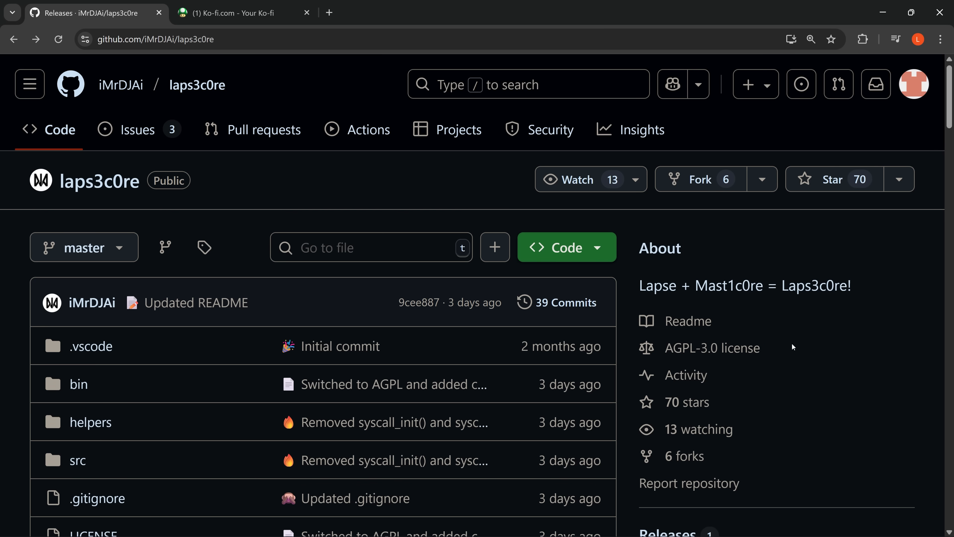
scroll(down, 3)
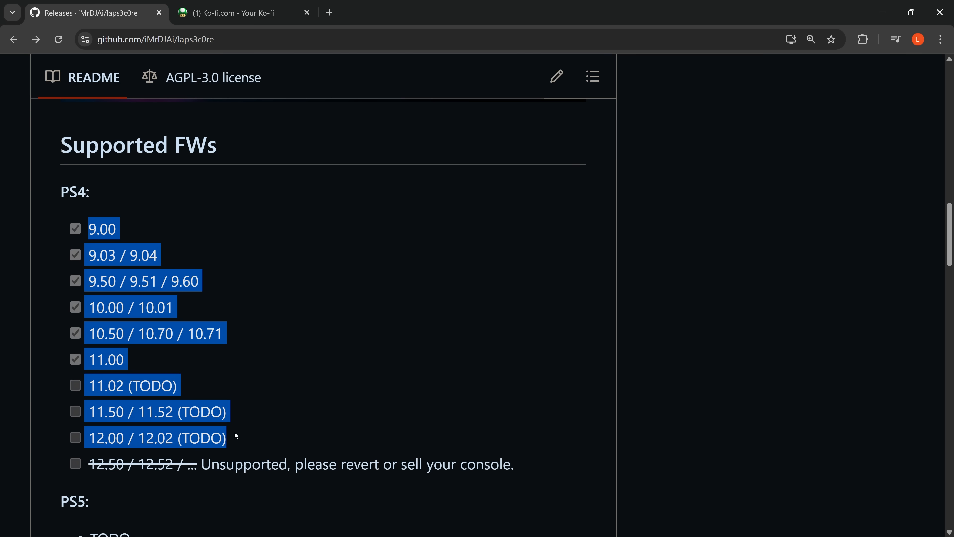
mouse_move(238, 437)
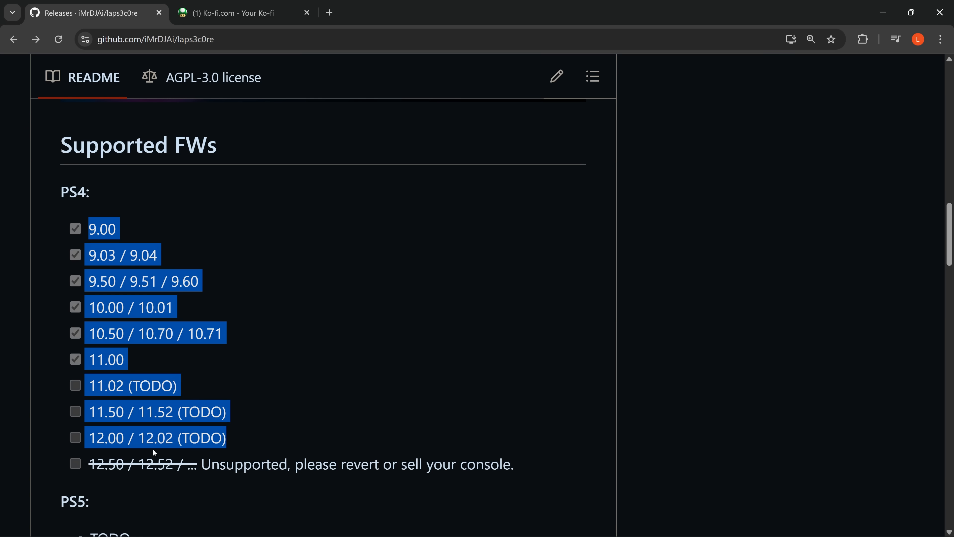
mouse_move(151, 369)
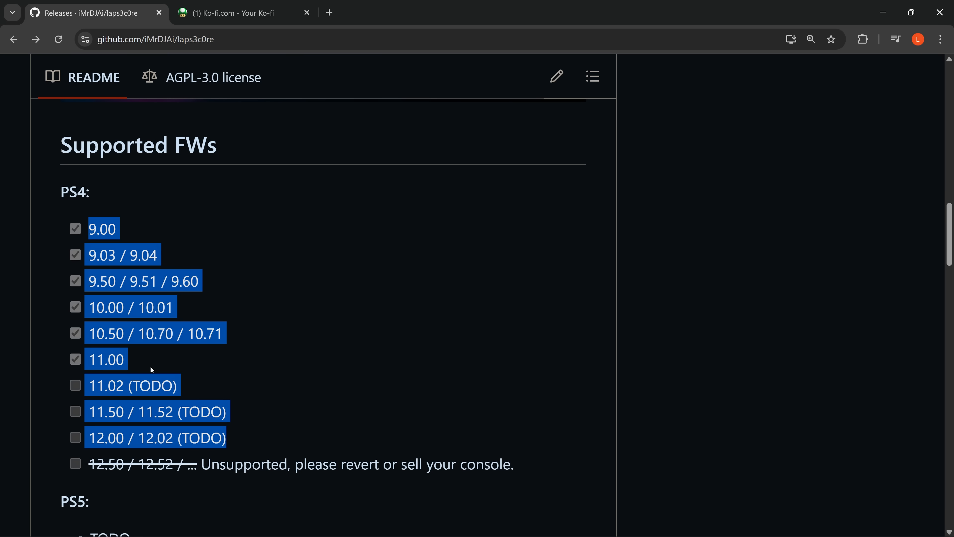
scroll(down, 3)
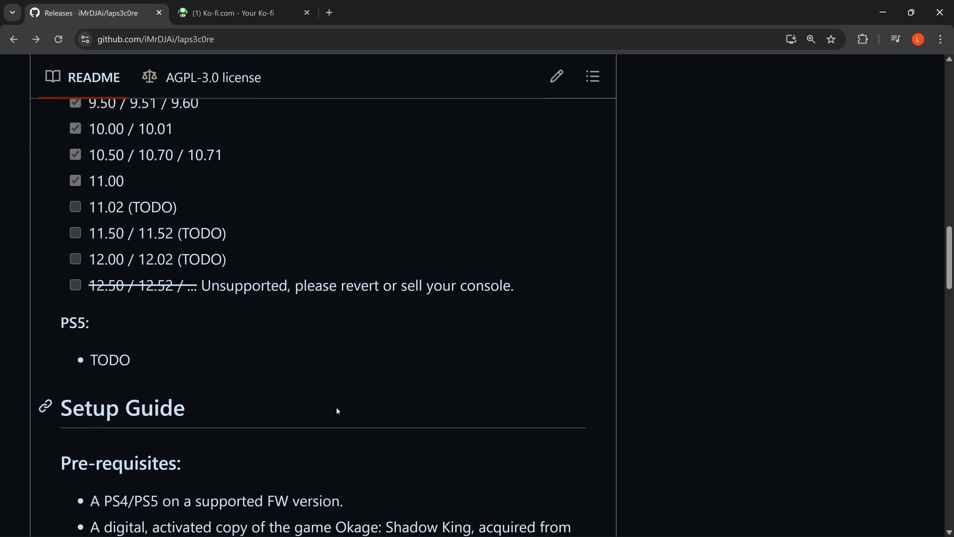
double_click(110, 359)
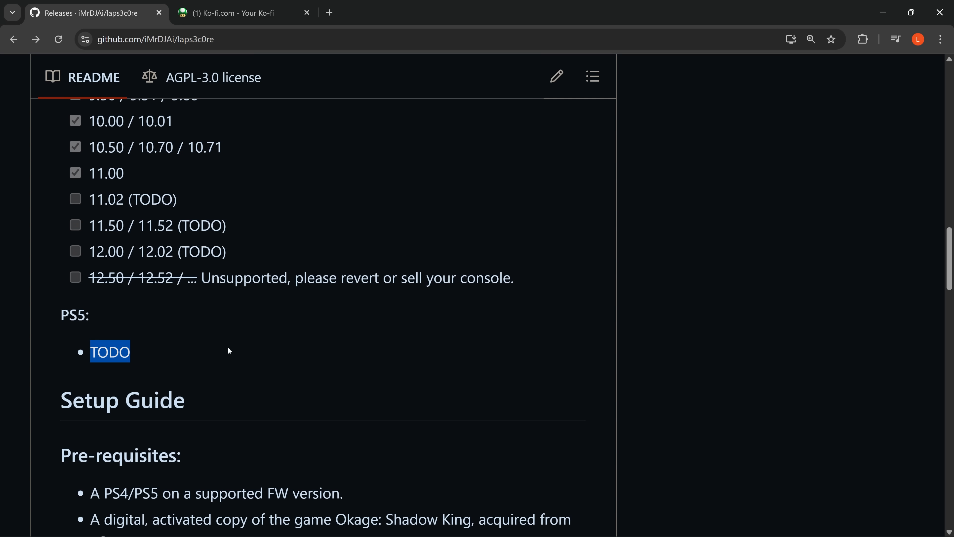
mouse_move(357, 350)
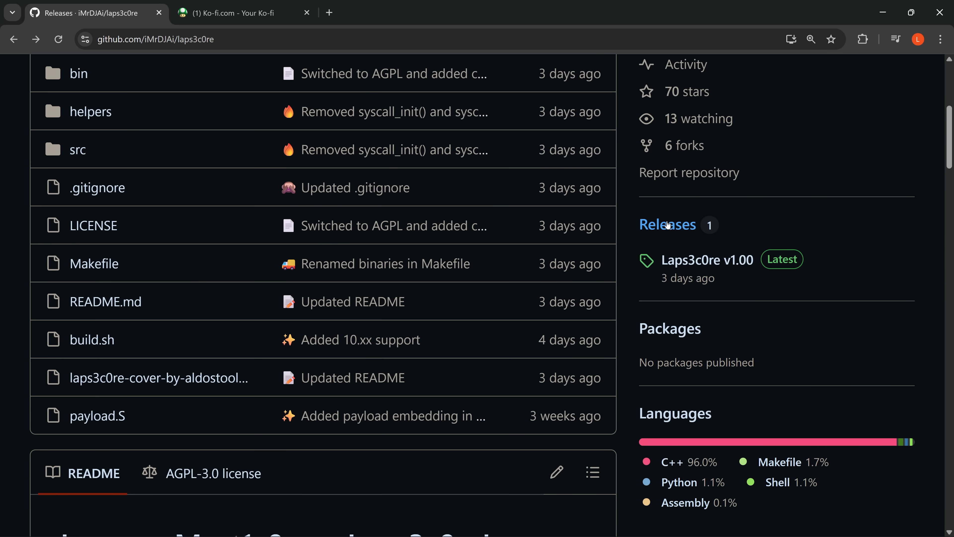
Step: Download laps3c0re-1.00.zip from the Laps3c0re v1.00 release's assets
click(666, 224)
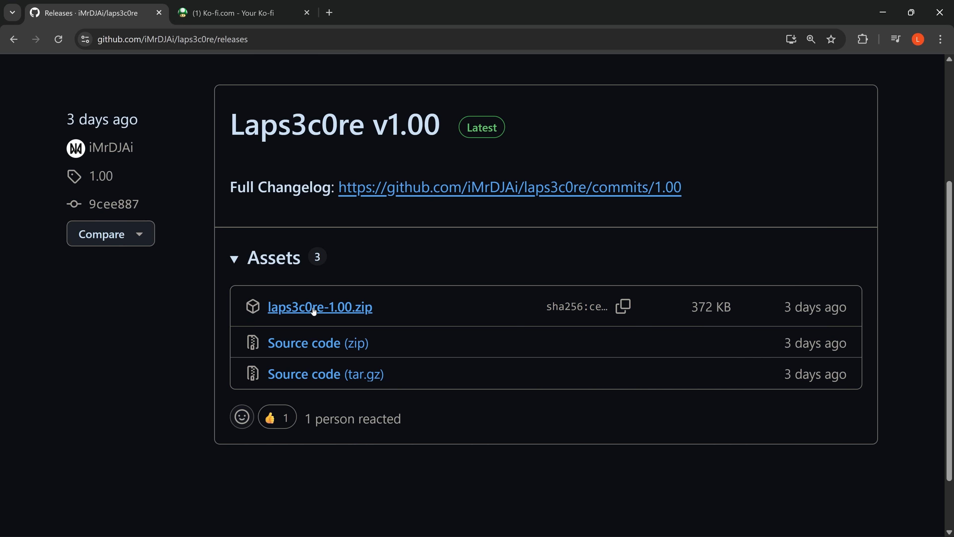
click(234, 13)
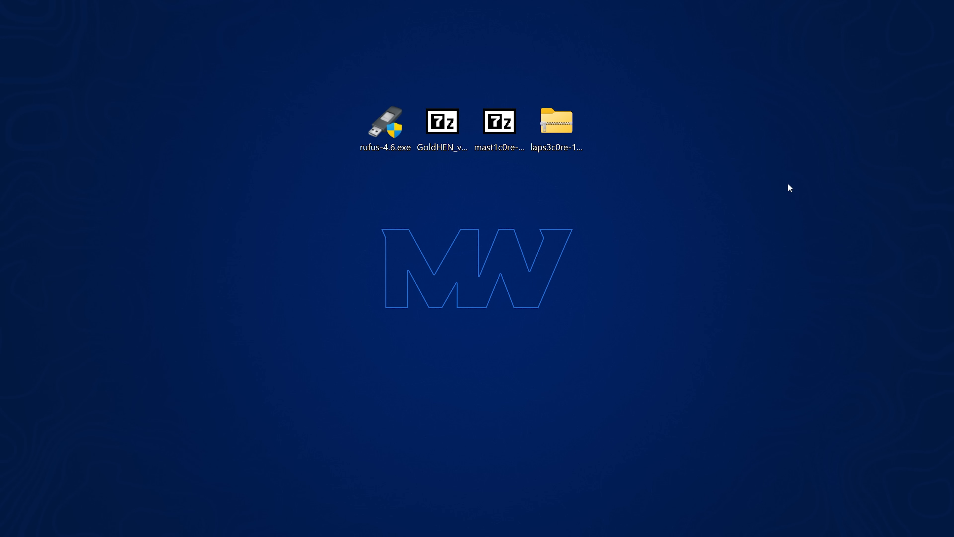
mouse_move(593, 270)
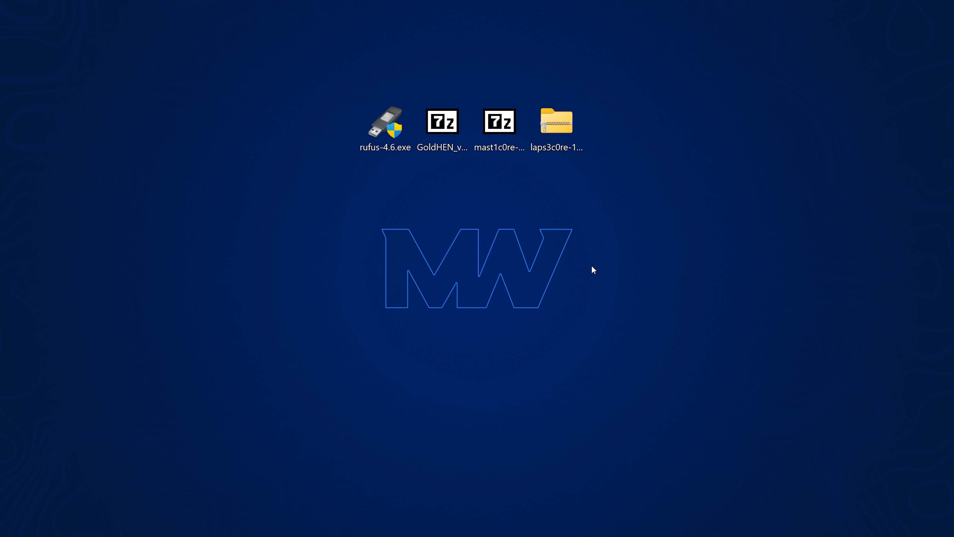
click(555, 121)
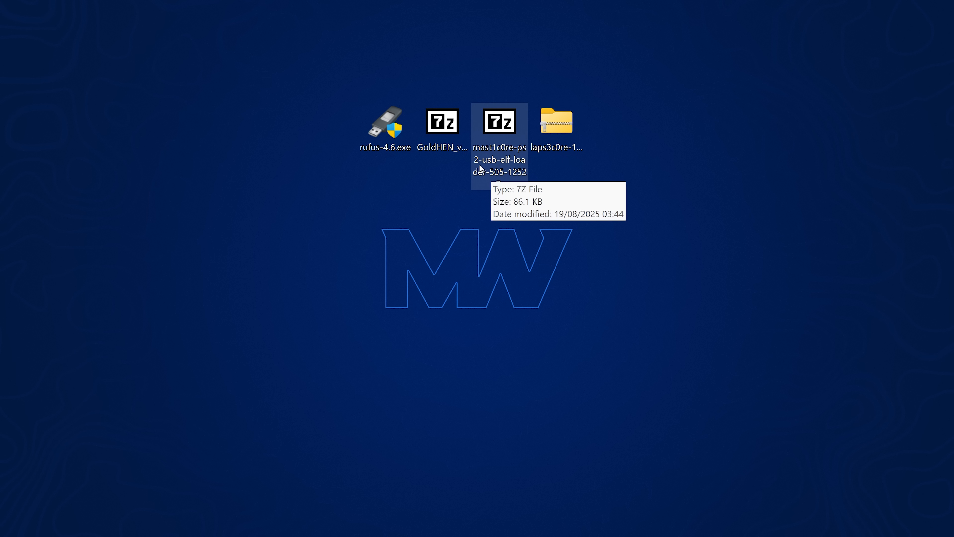
mouse_move(504, 168)
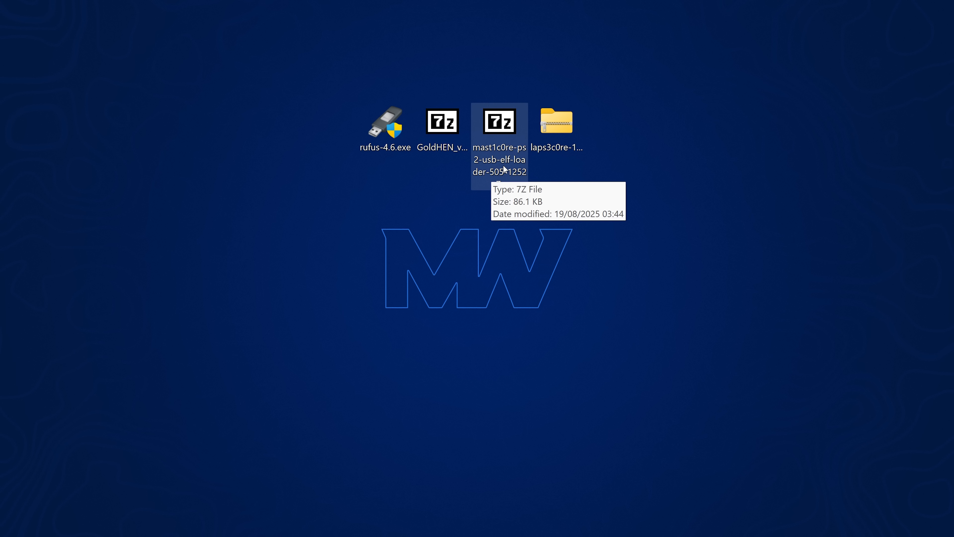
mouse_move(454, 219)
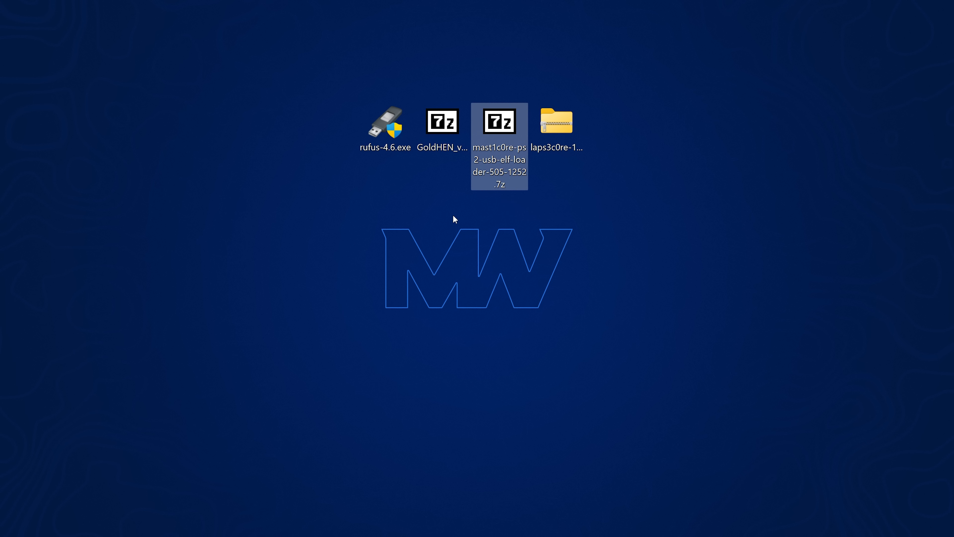
mouse_move(483, 202)
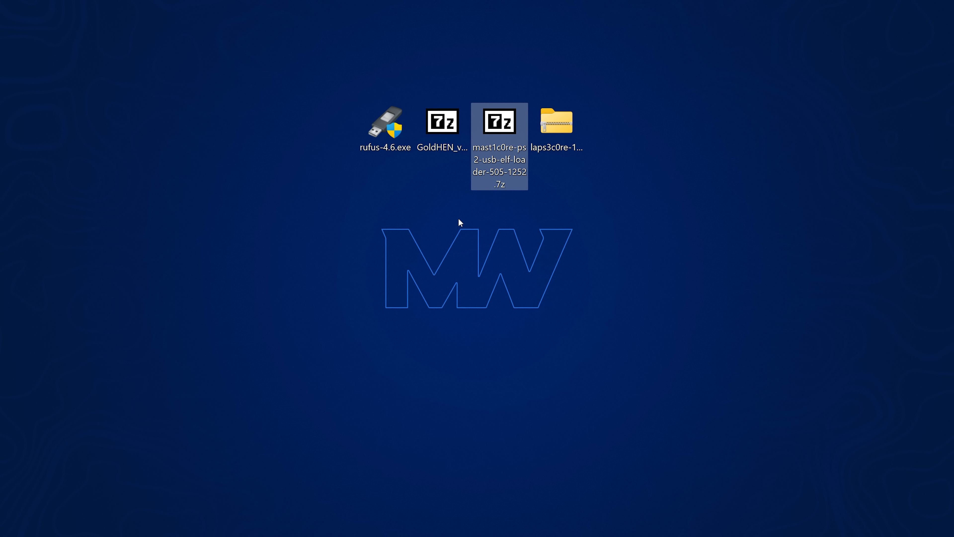
Step: Copy laps3c0re-PS4-10-01.elf from the zip's bin folder onto the desktop
click(556, 120)
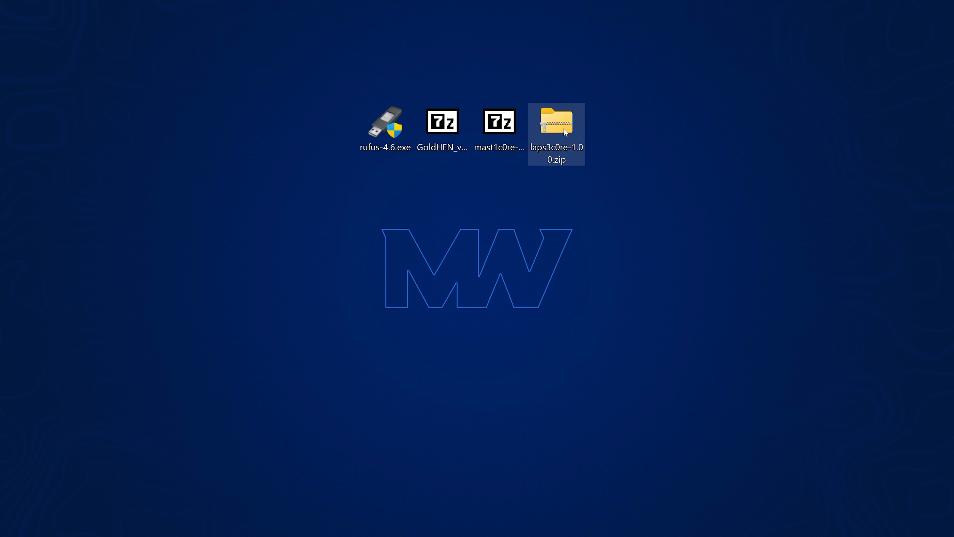
double_click(555, 120)
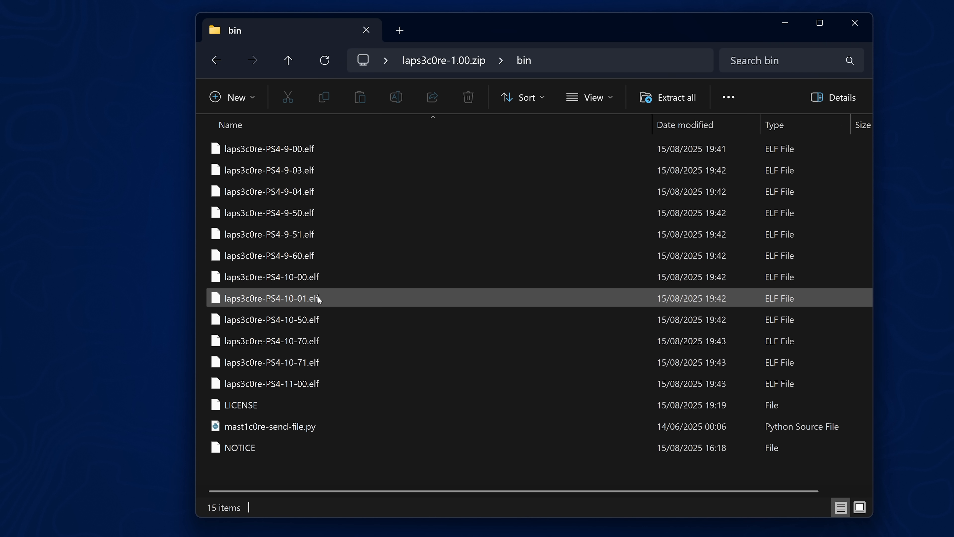
click(268, 298)
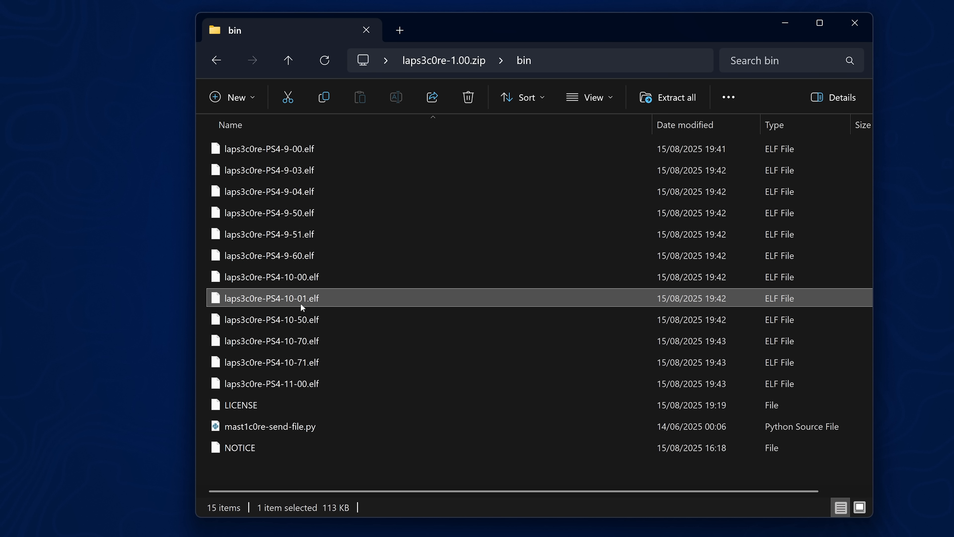
mouse_move(315, 304)
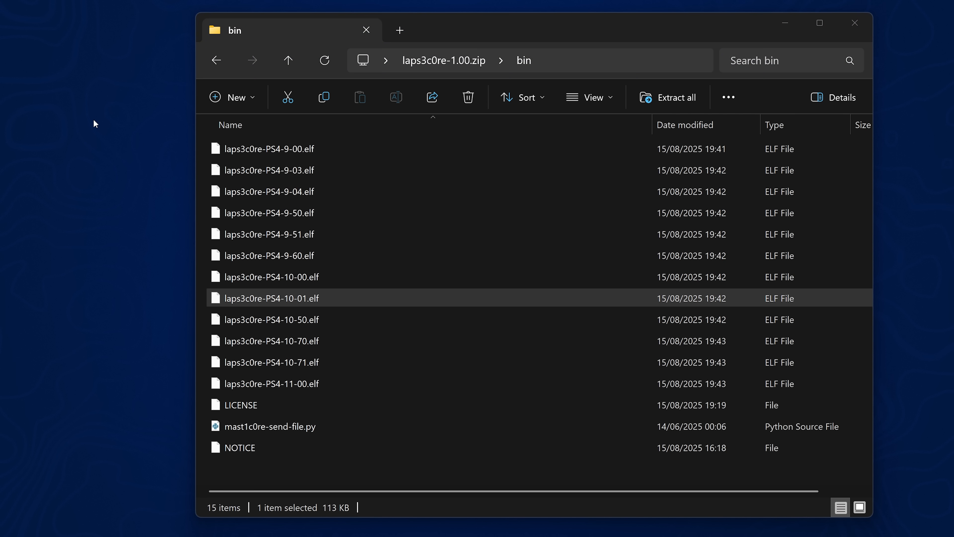
drag(270, 297, 99, 125)
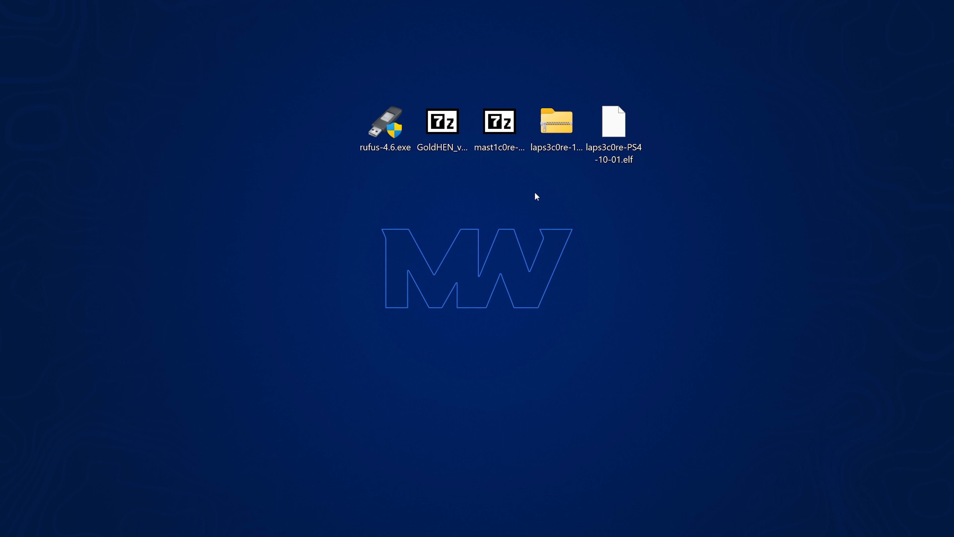
click(385, 128)
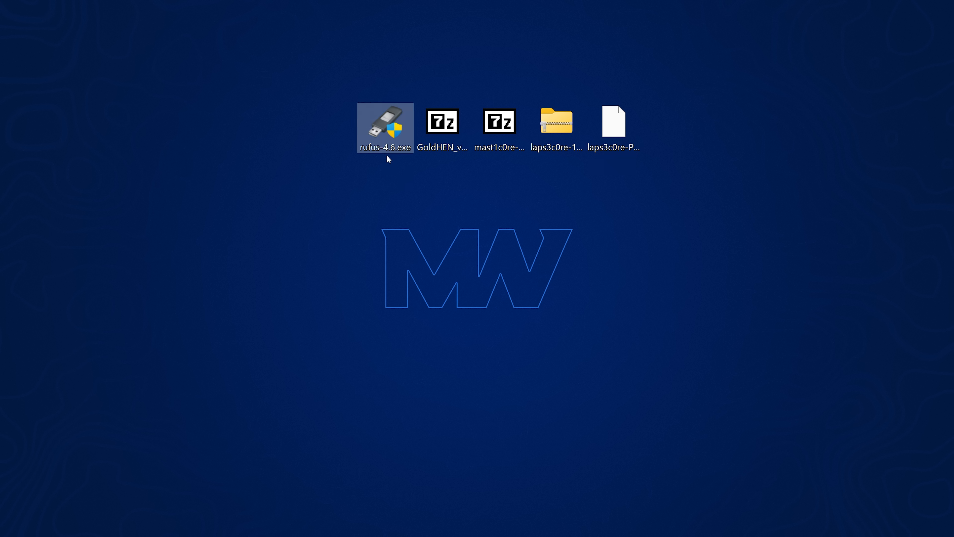
mouse_move(393, 158)
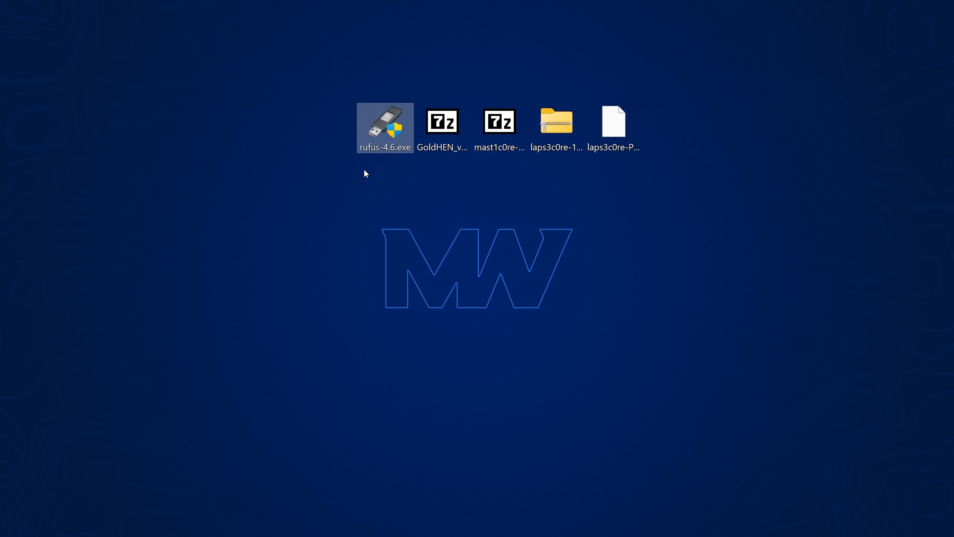
mouse_move(371, 171)
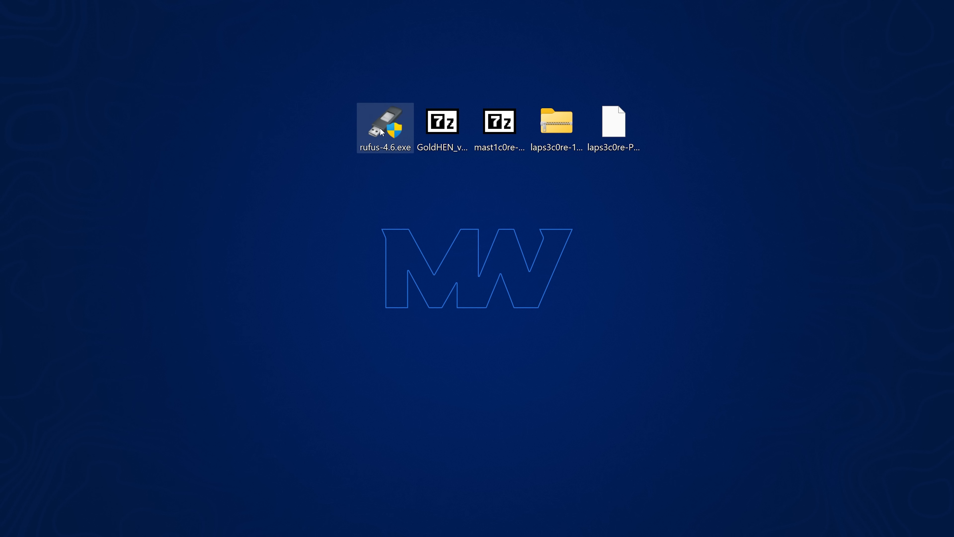
Step: Launch Rufus, enable USB hard drive listing and select USB (F:) [256 GB] as device
double_click(384, 122)
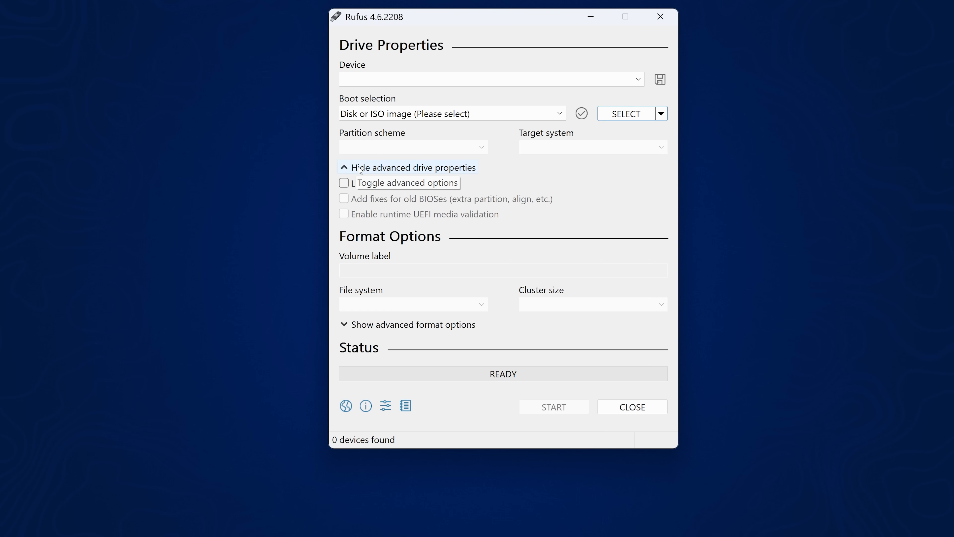
mouse_move(284, 199)
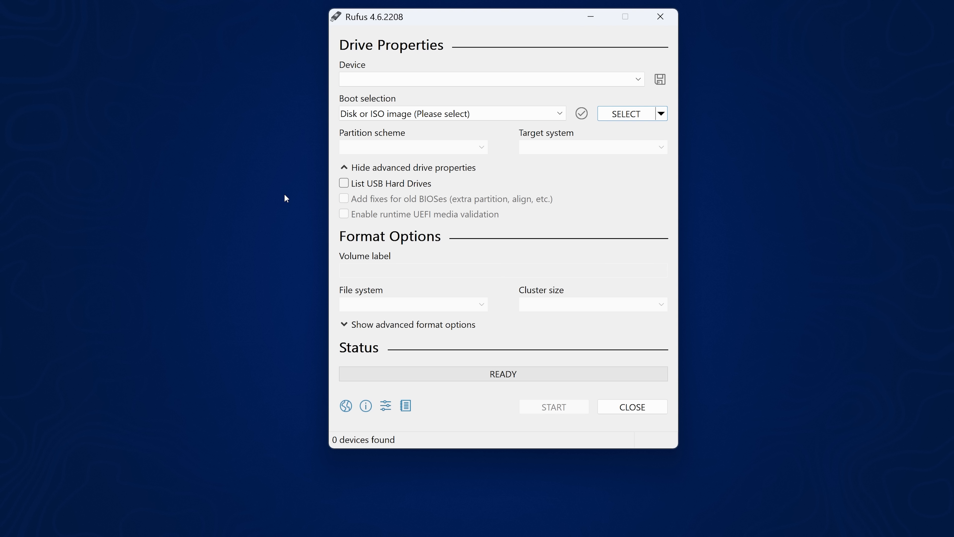
mouse_move(344, 184)
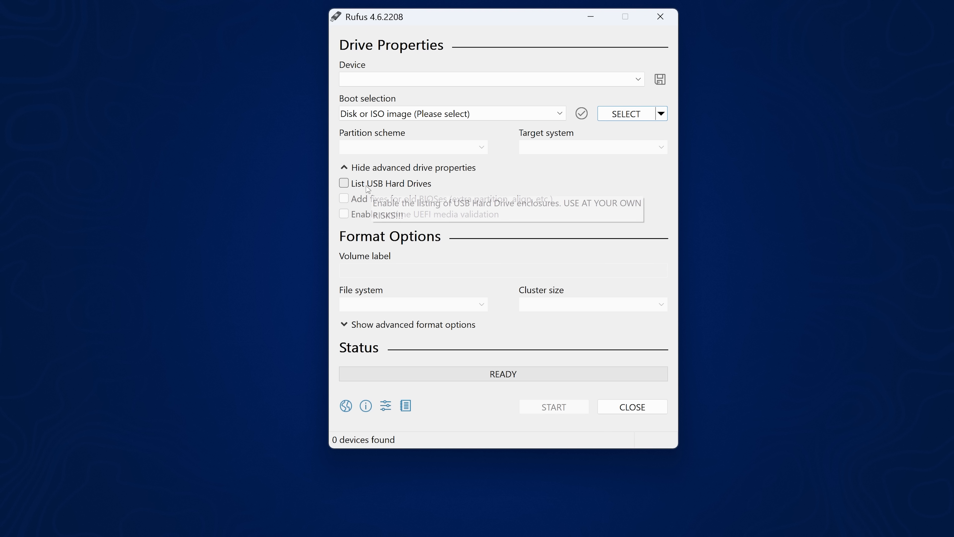
click(344, 184)
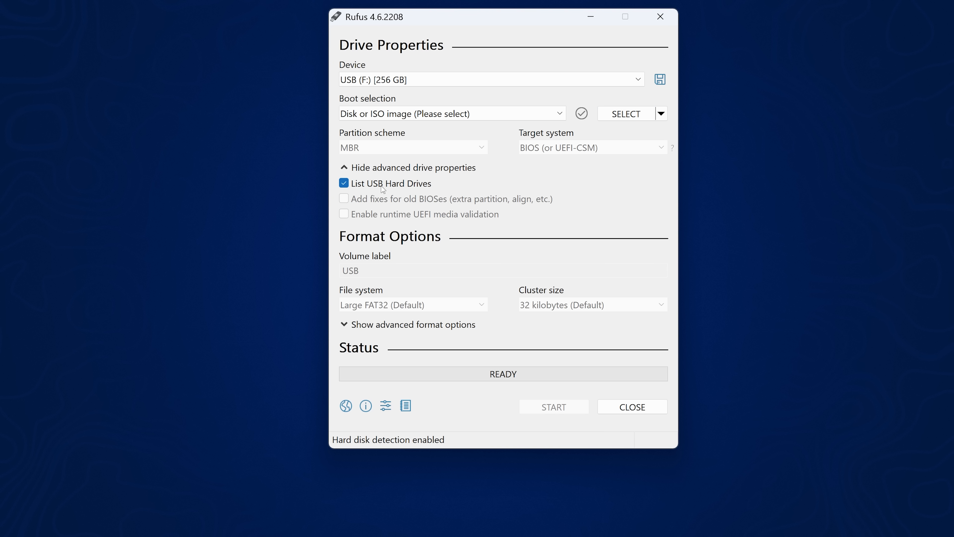
click(490, 79)
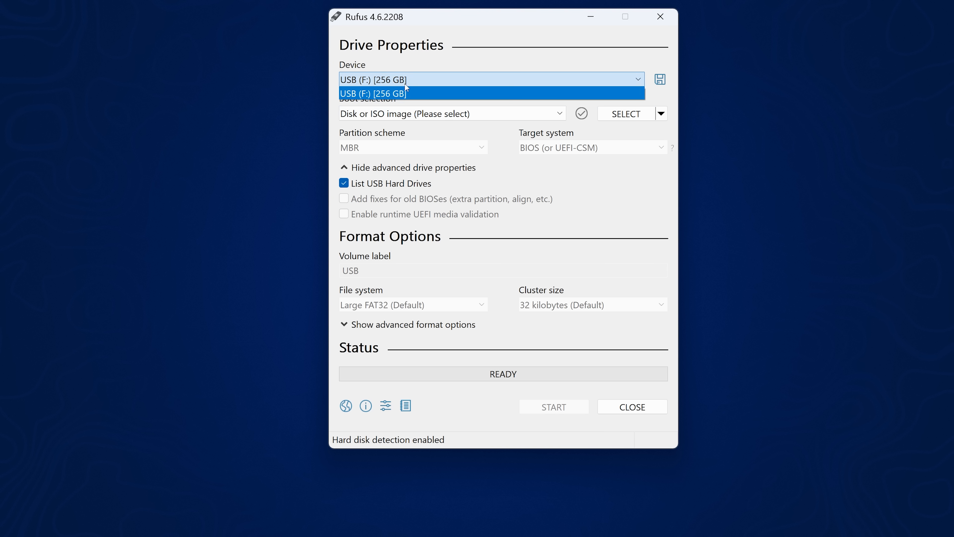
click(373, 92)
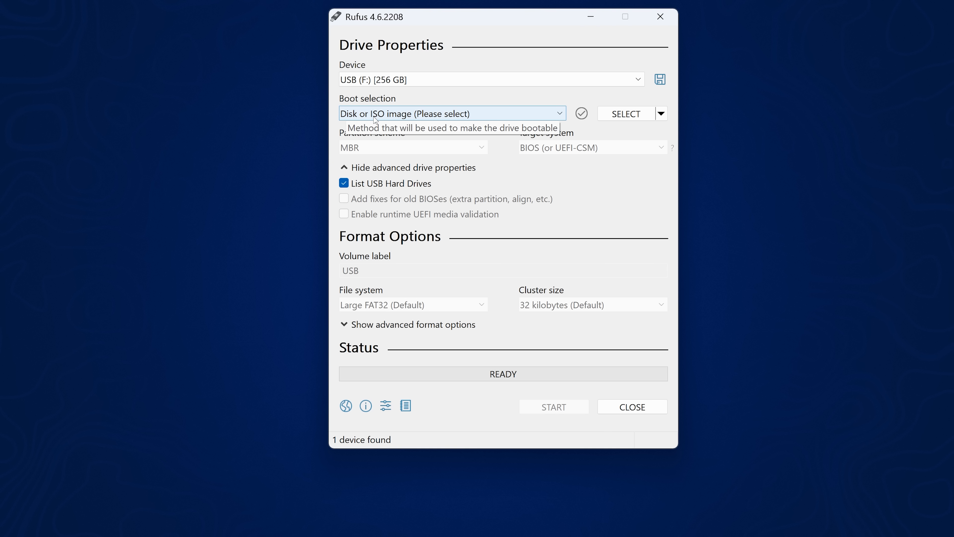
Step: Format the drive as non-bootable MBR with exFAT and confirm erasing all data
click(450, 113)
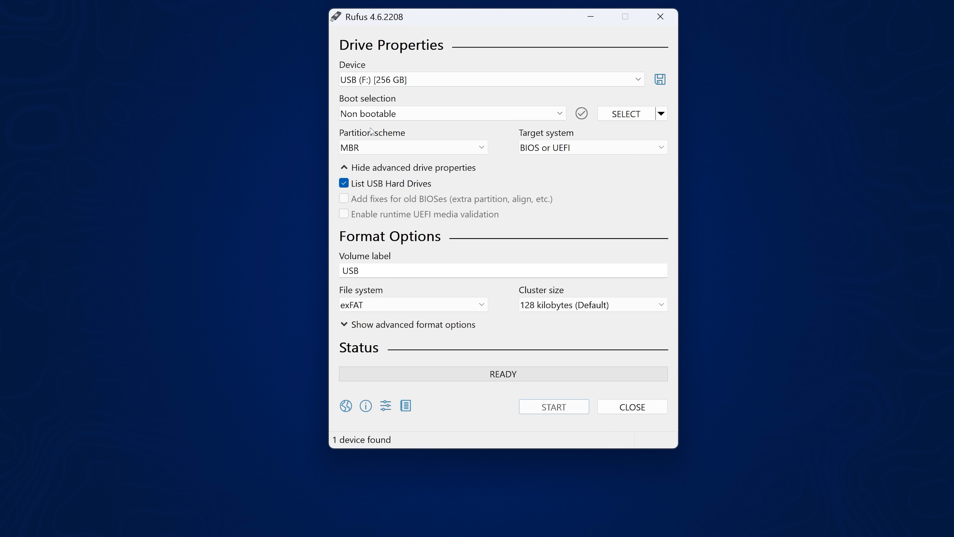
click(412, 147)
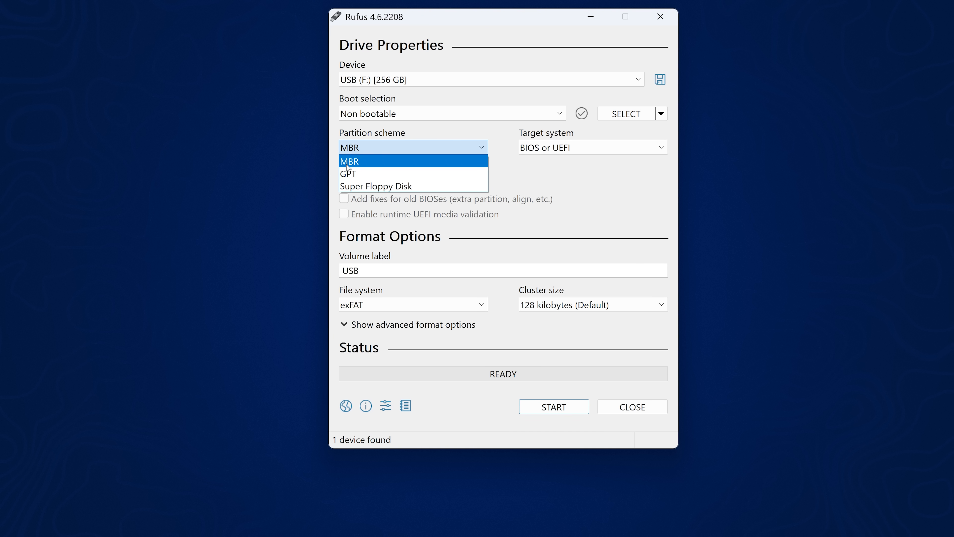
click(349, 160)
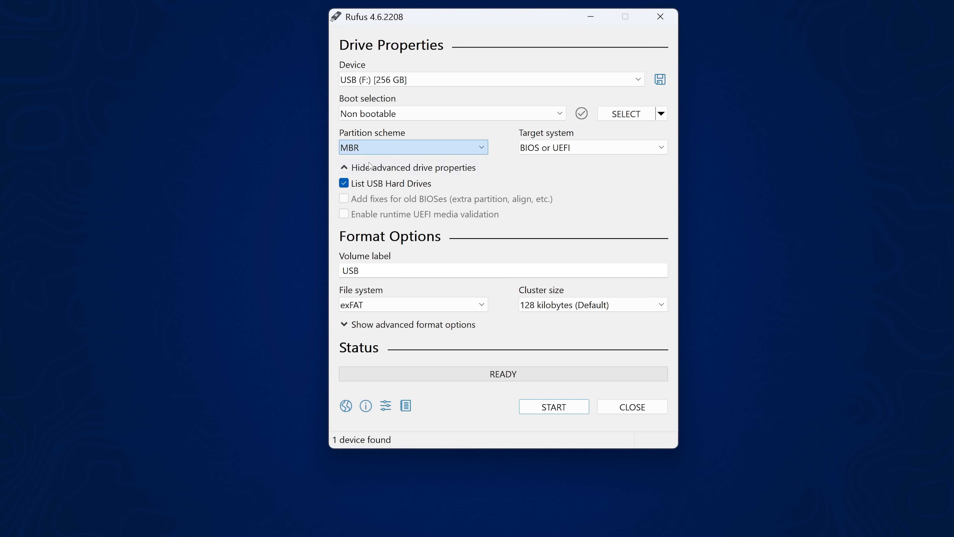
click(413, 304)
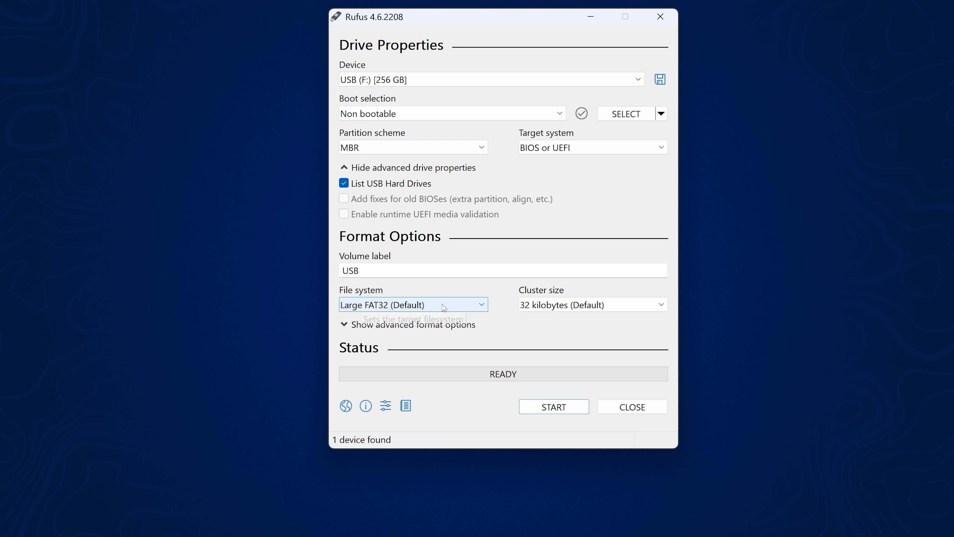
click(413, 304)
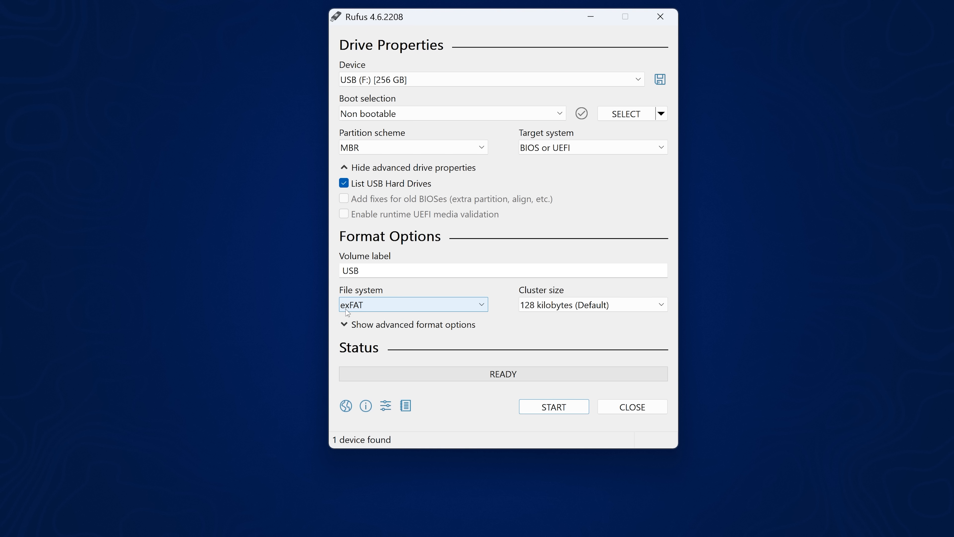
click(553, 406)
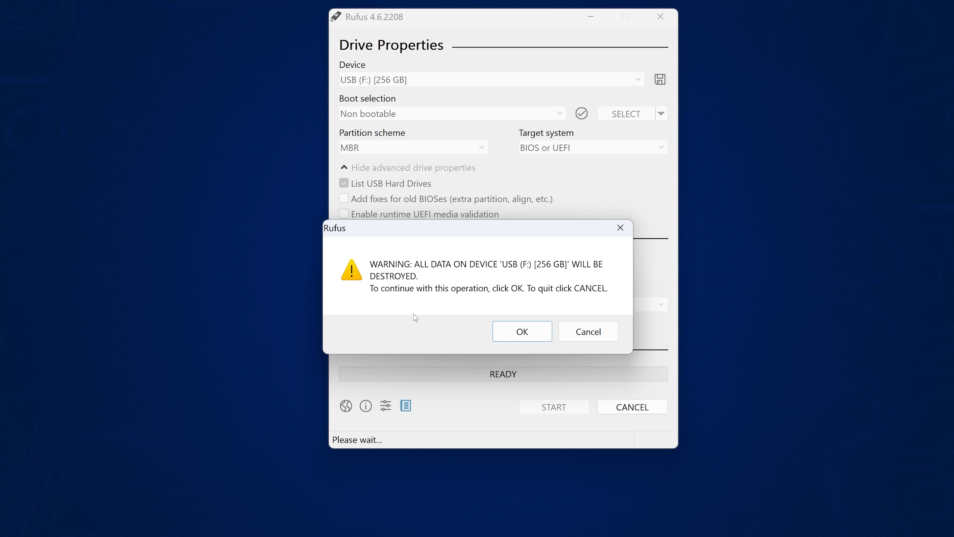
mouse_move(521, 331)
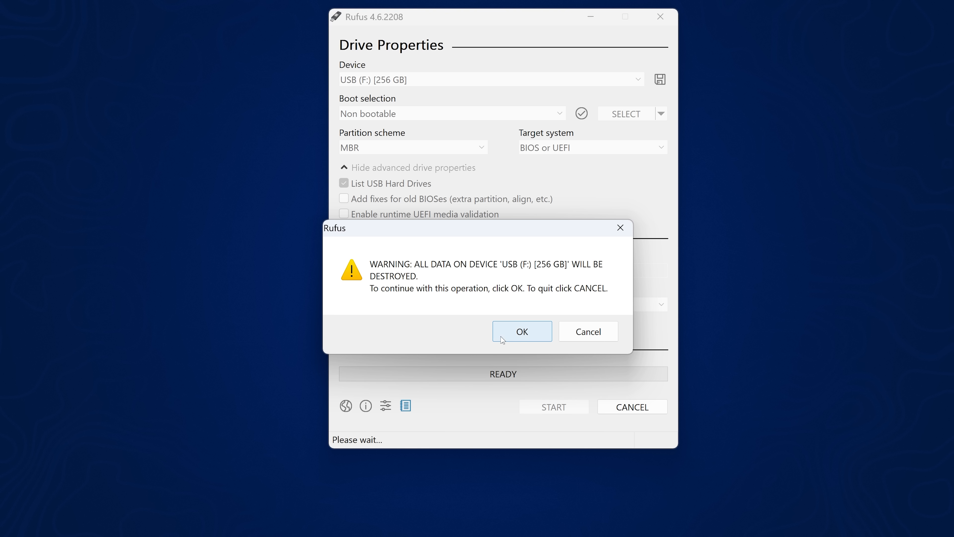
click(521, 331)
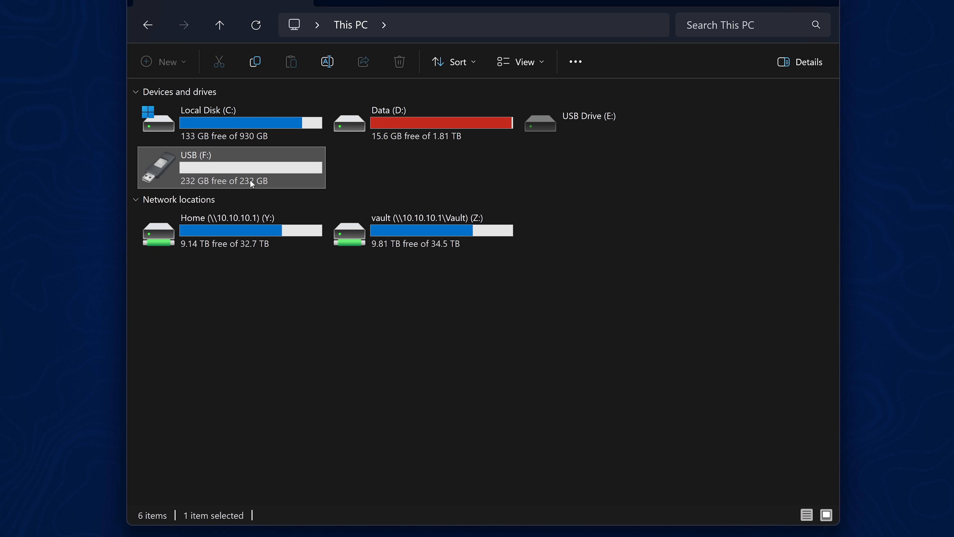
Step: Extract goldhen.bin to USB (F:) and create a new folder named ELFs there
double_click(230, 167)
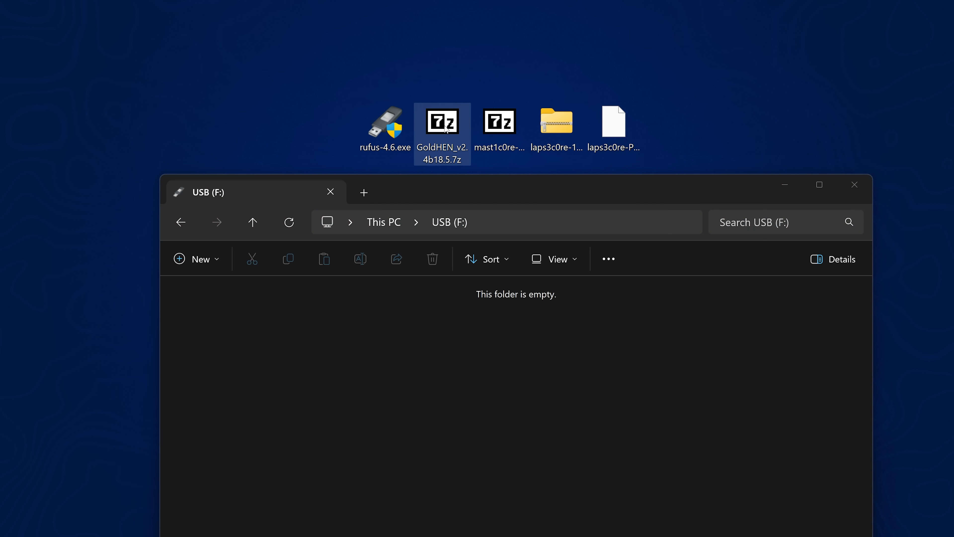
double_click(442, 119)
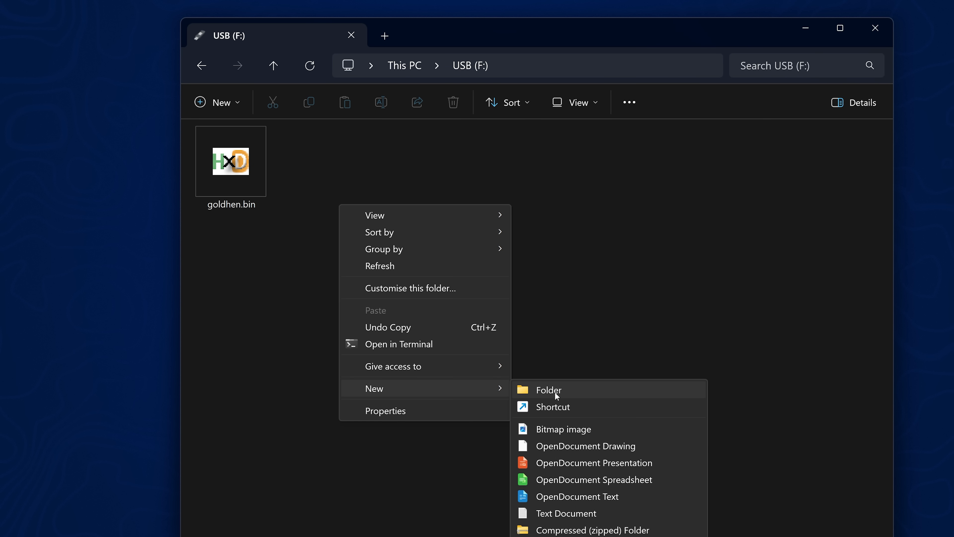
click(548, 389)
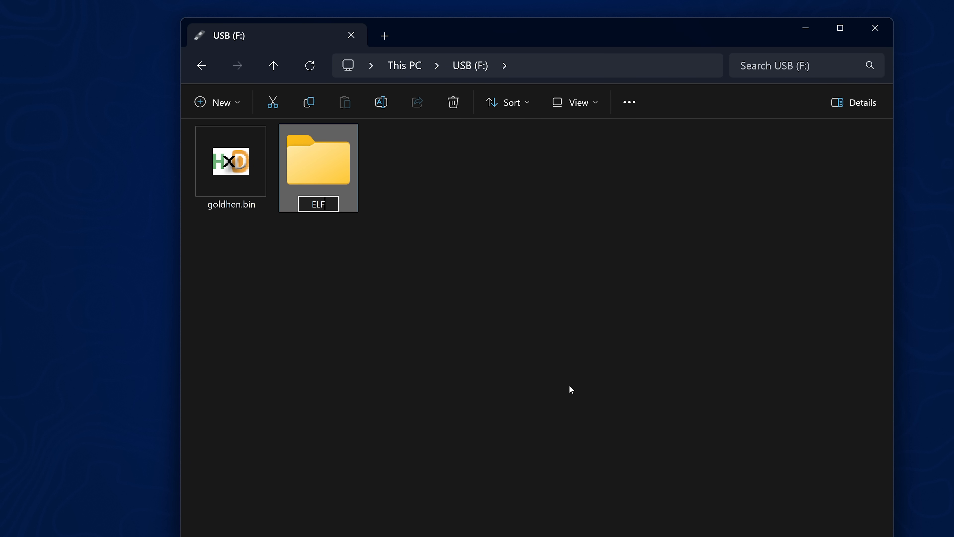
text(s)
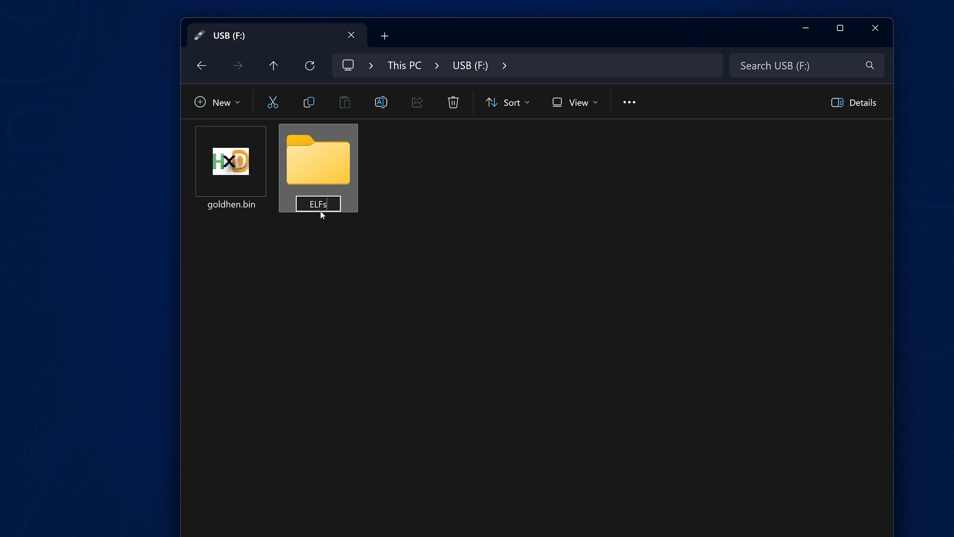
mouse_move(327, 231)
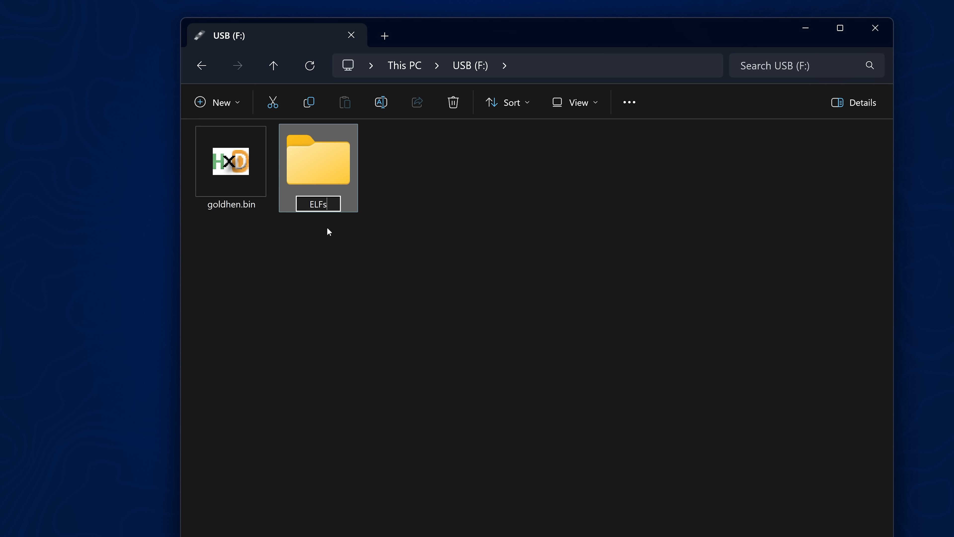
key(enter)
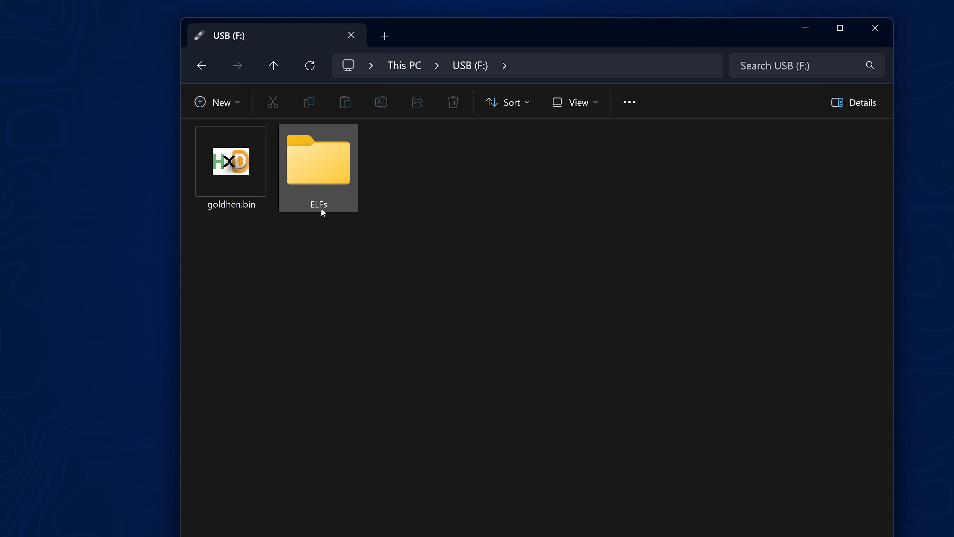
mouse_move(322, 205)
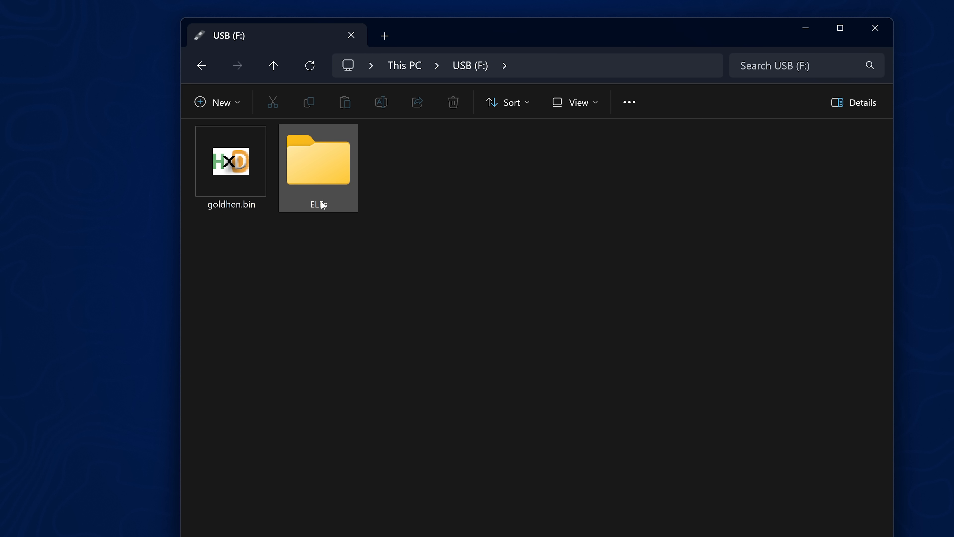
Step: Copy laps3c0re-PS4-10-01.elf into the ELFs folder on the USB drive
double_click(317, 160)
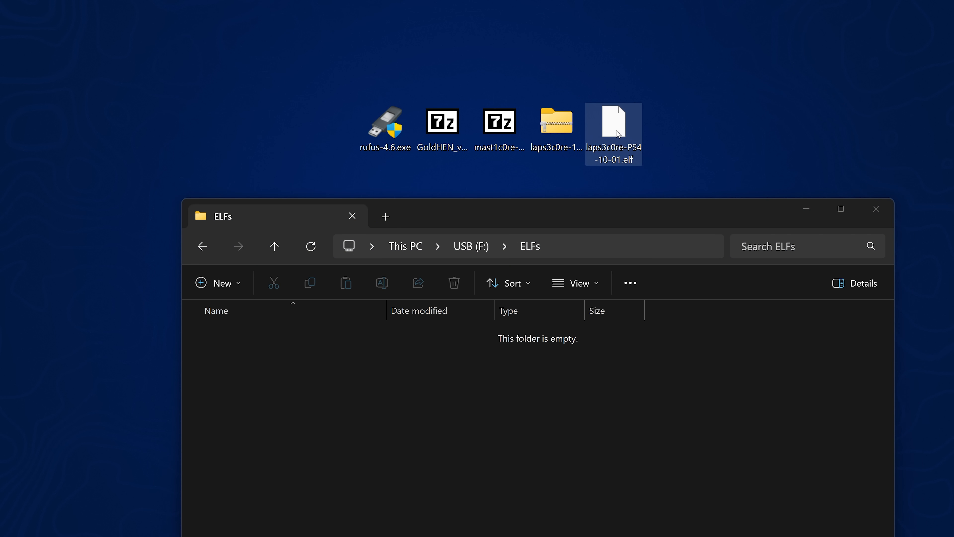
drag(613, 125, 416, 334)
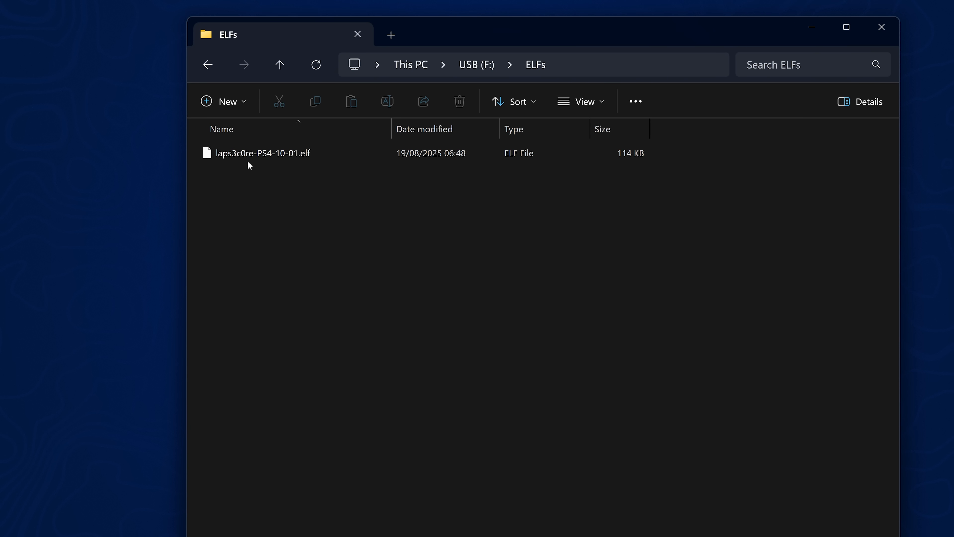
mouse_move(295, 165)
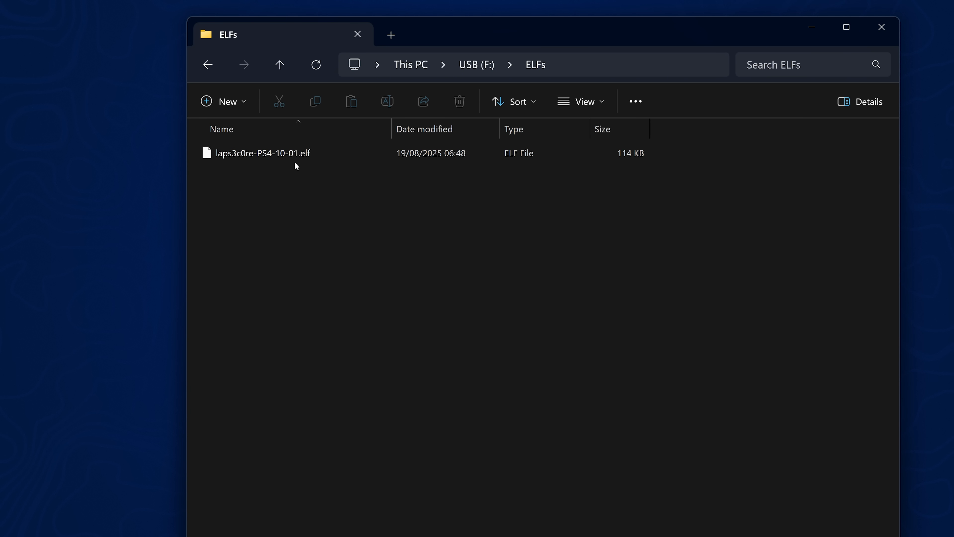
double_click(263, 152)
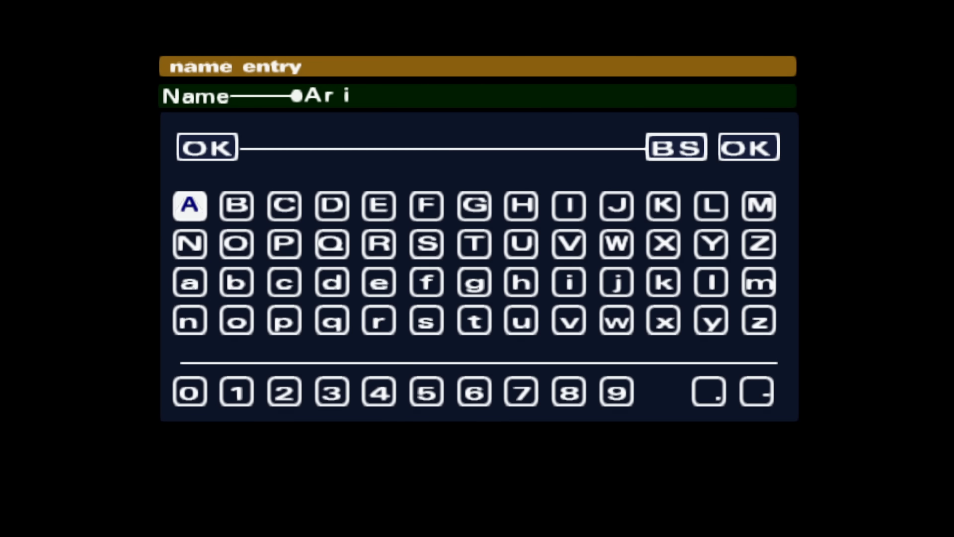
Step: Accept the hero name Ari and save the game into File 1
click(331, 282)
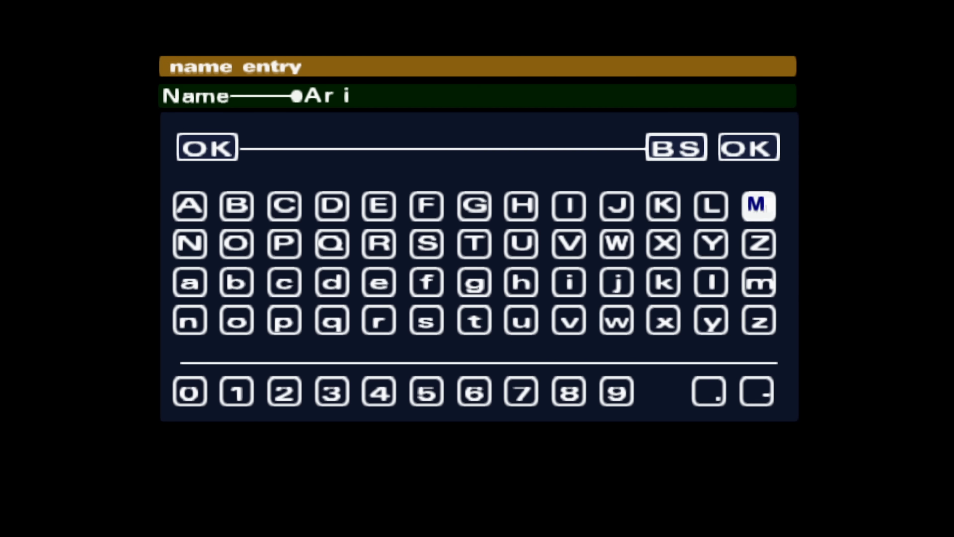
click(207, 147)
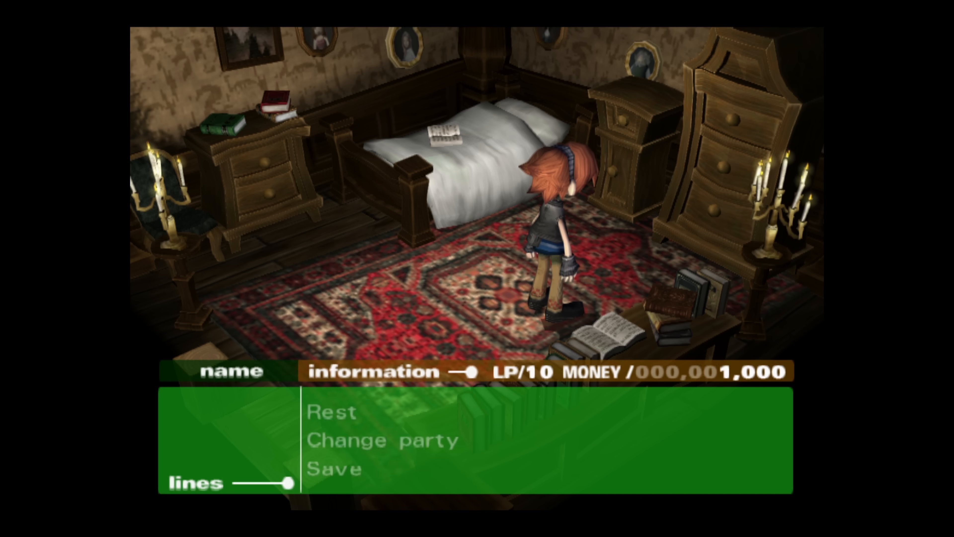
click(331, 468)
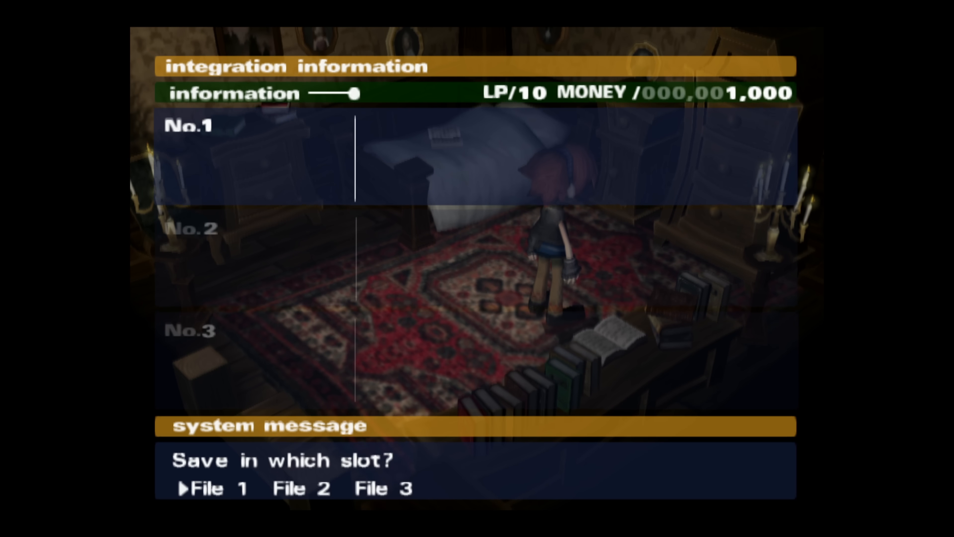
click(210, 488)
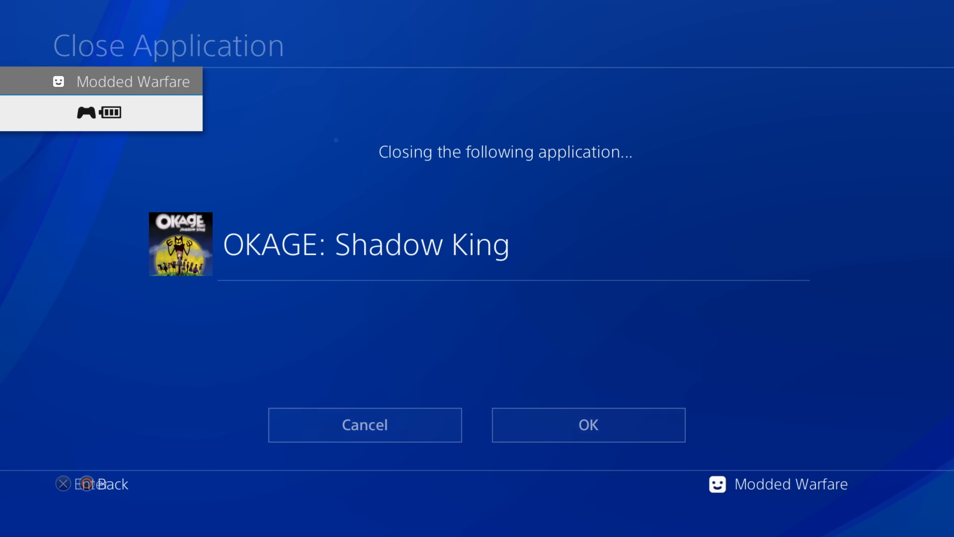
Step: Close OKAGE and reach Saved Data in System Storage under Application Saved Data Management
click(587, 424)
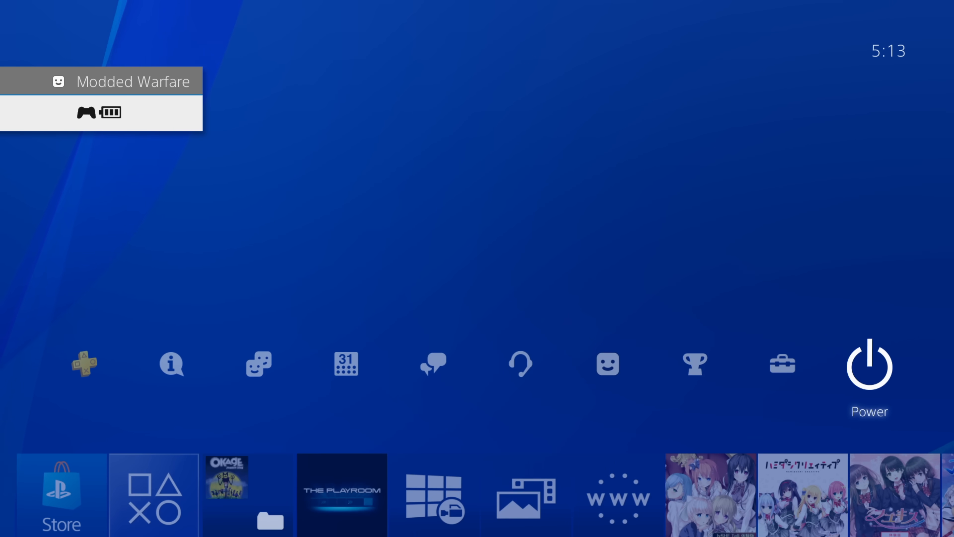
click(781, 363)
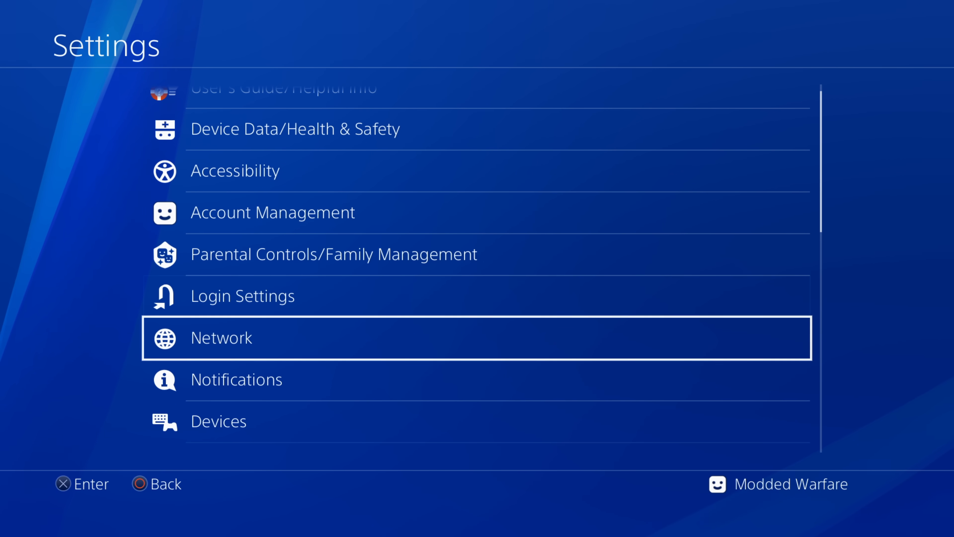
scroll(down, 3)
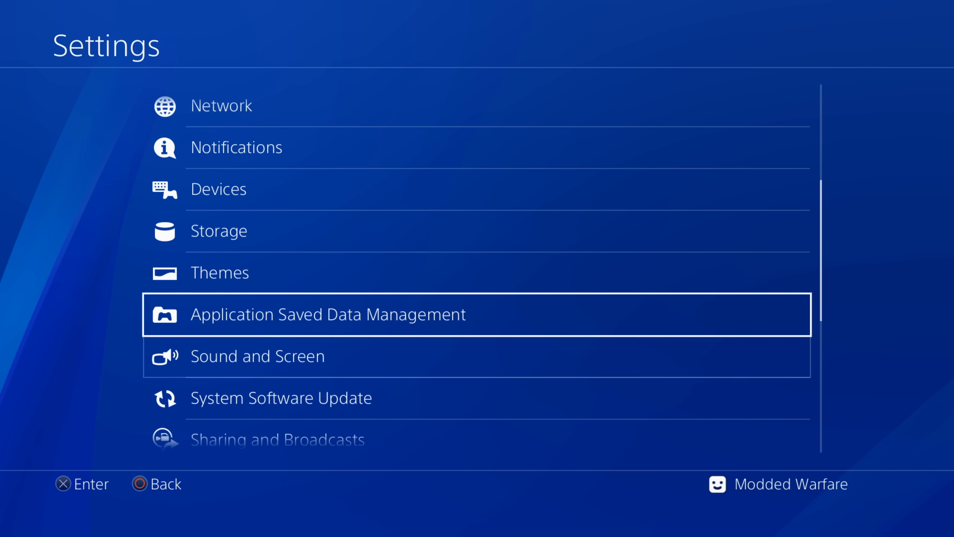
click(329, 314)
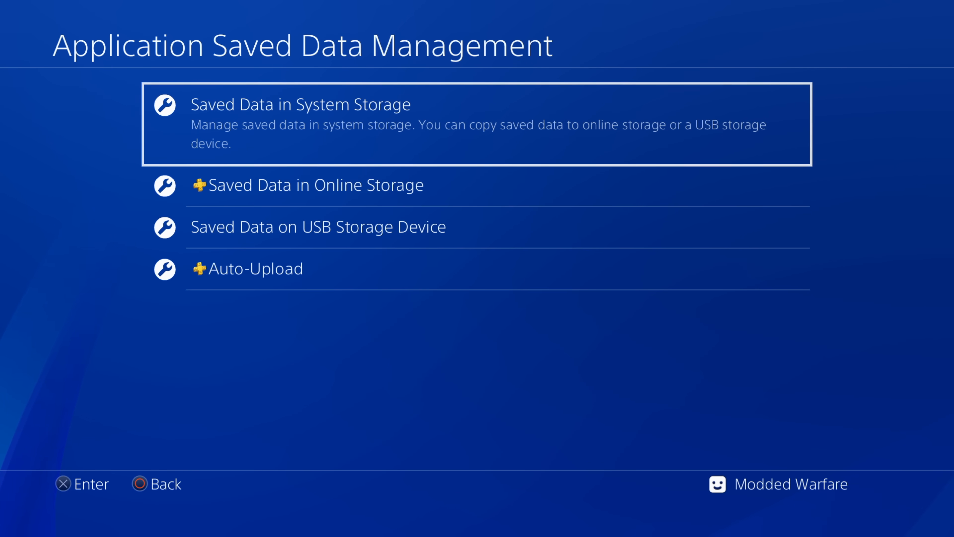
click(298, 105)
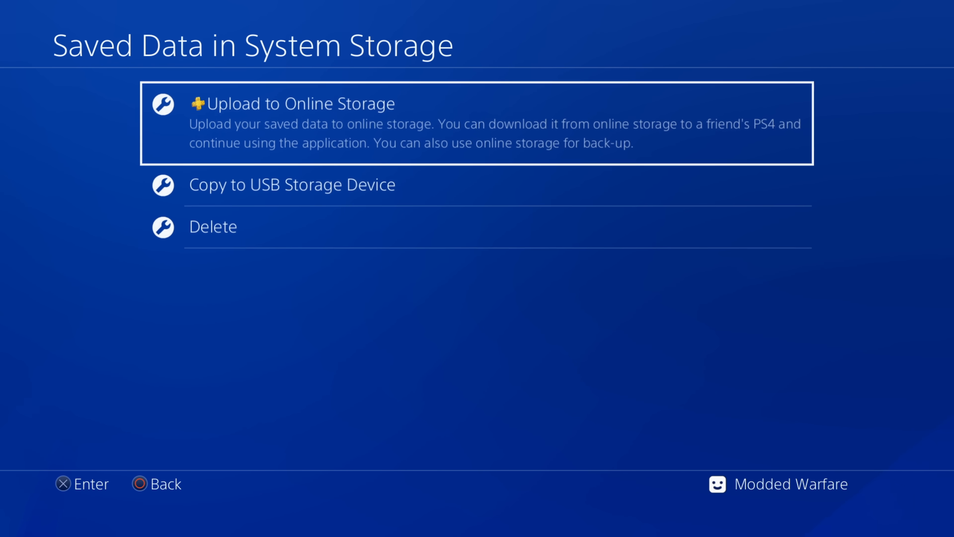
Step: Copy the ticked OKAGE: Shadow King save to the USB storage device
click(291, 184)
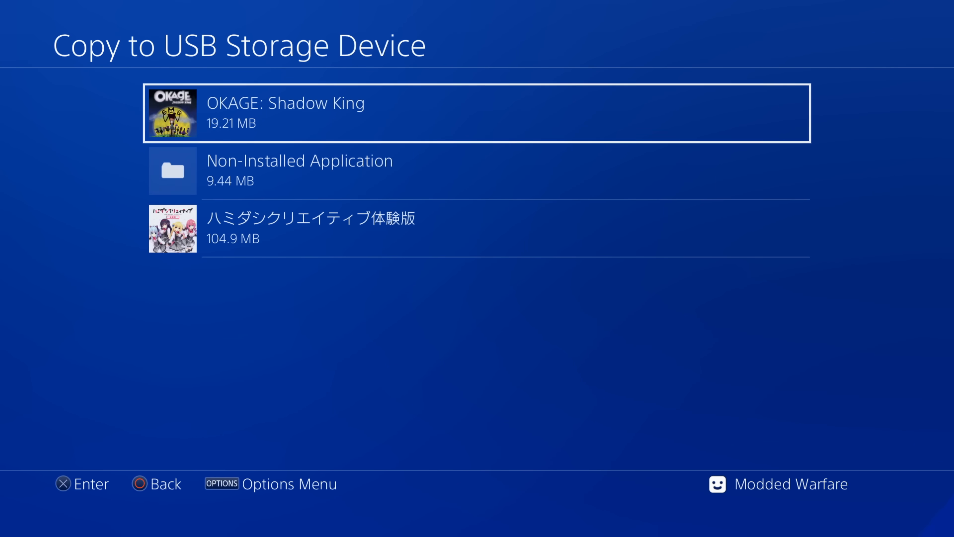
click(475, 113)
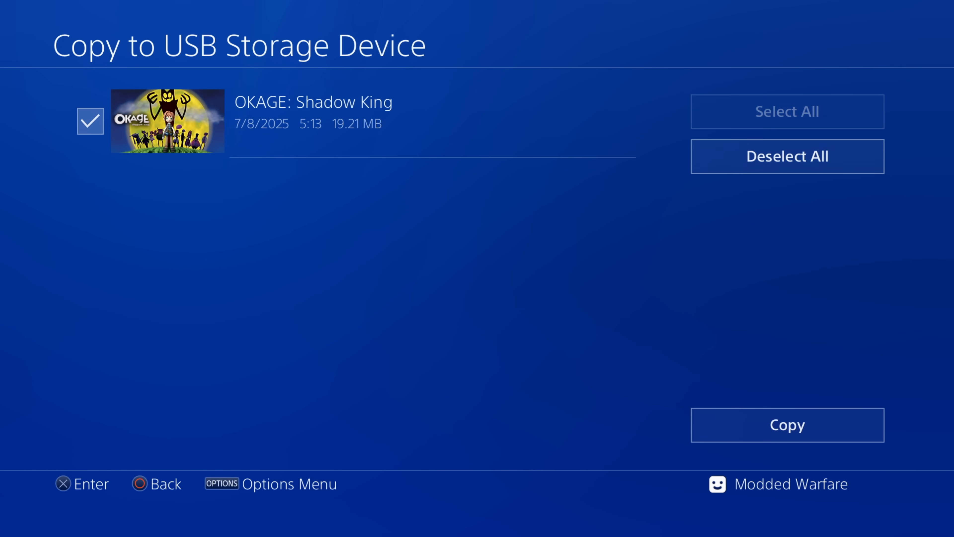
click(787, 424)
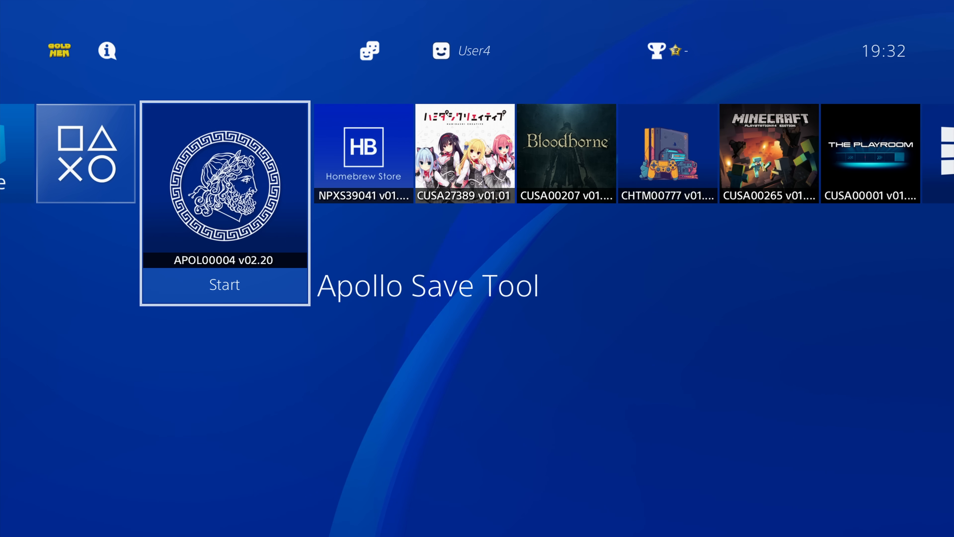
Step: Launch Apollo Save Tool and bring up Activate PS4 Accounts under User Tools
click(224, 284)
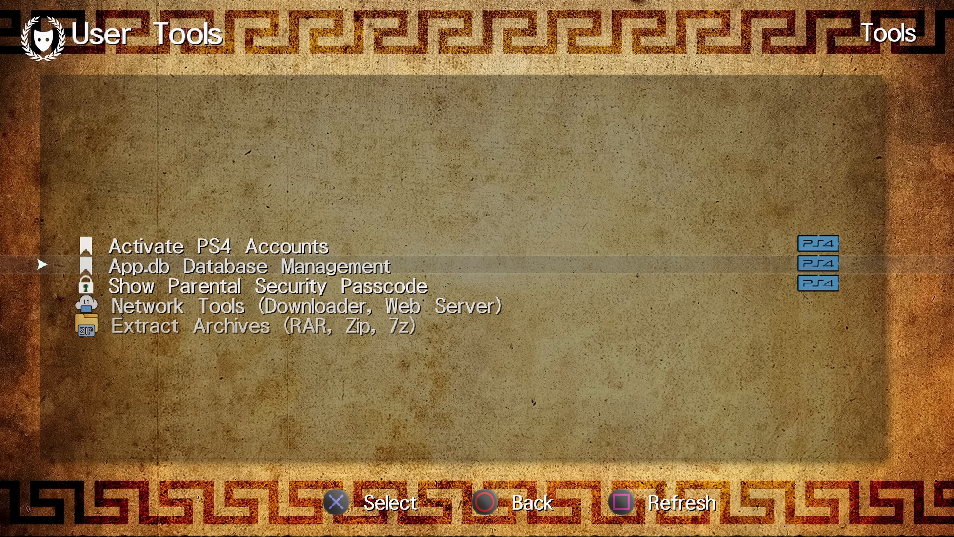
click(220, 247)
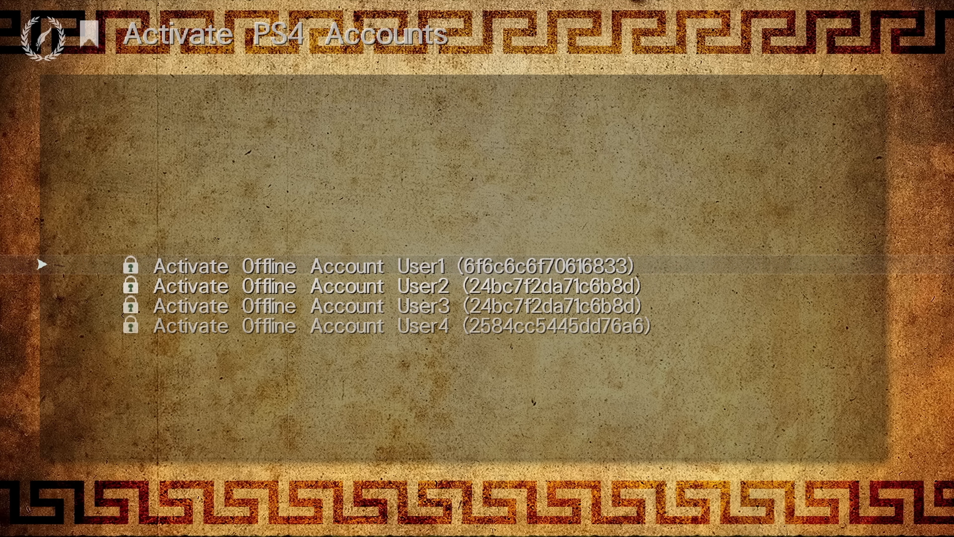
key(down)
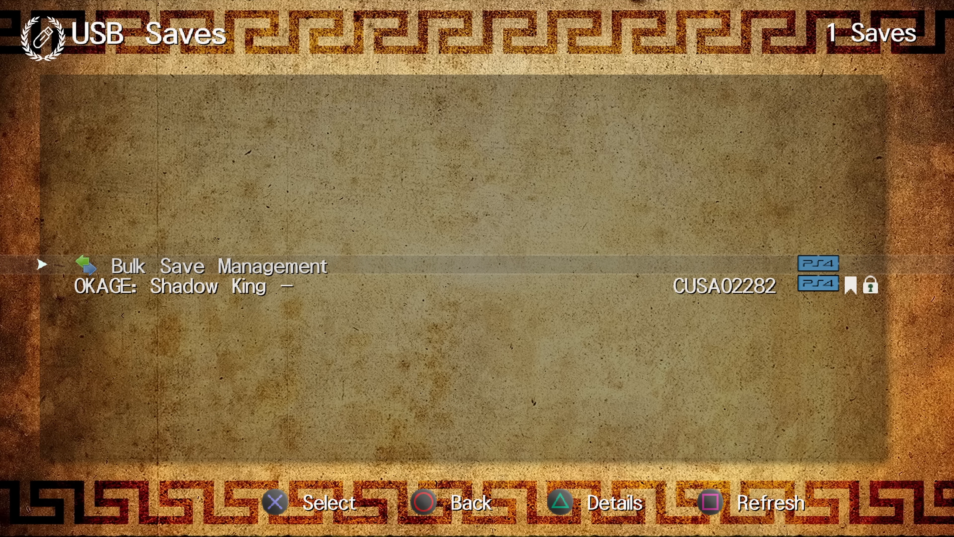
Step: Leave USB Saves and select OKAGE: Shadow King - SCUS-97129 under HDD Saves
key(down)
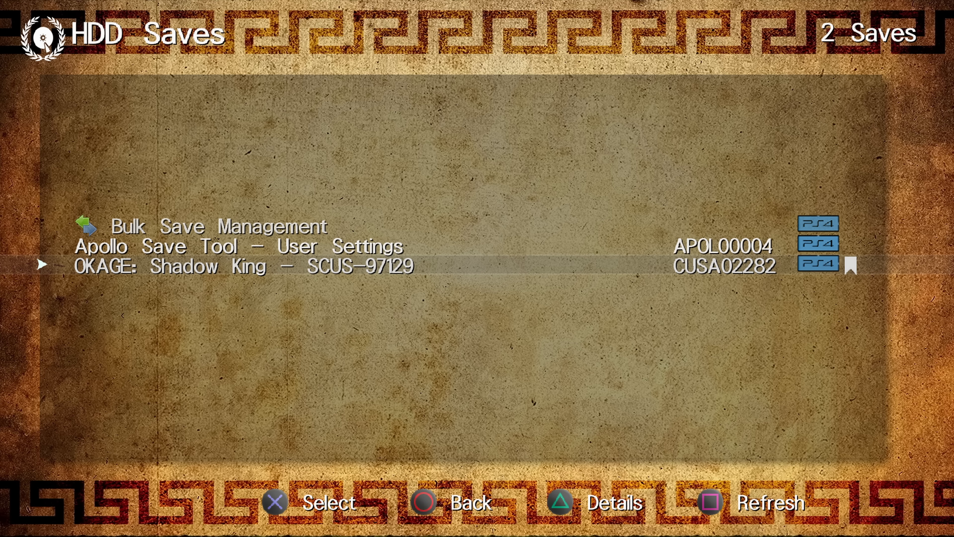
click(243, 265)
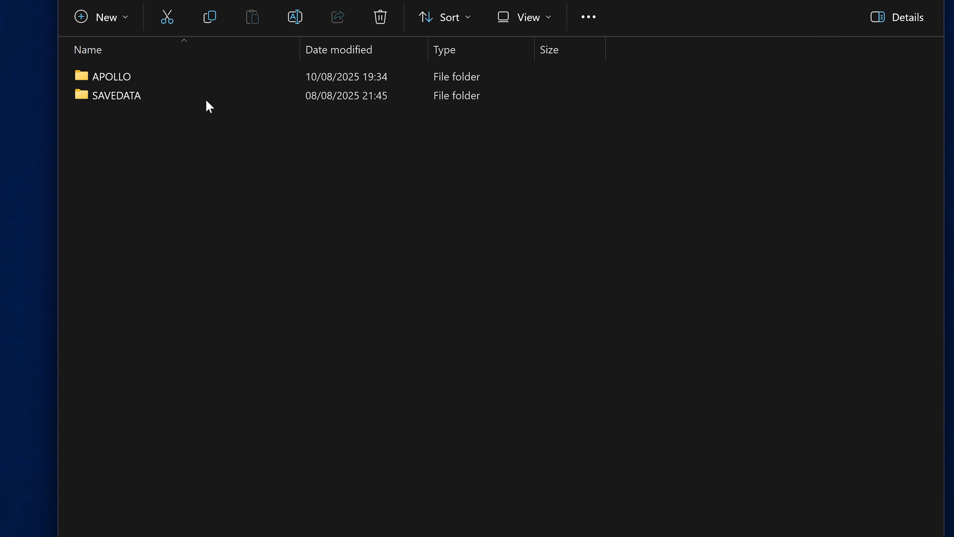
Step: Browse into the APOLLO save folder on the USB drive and select VMC0.card
click(111, 76)
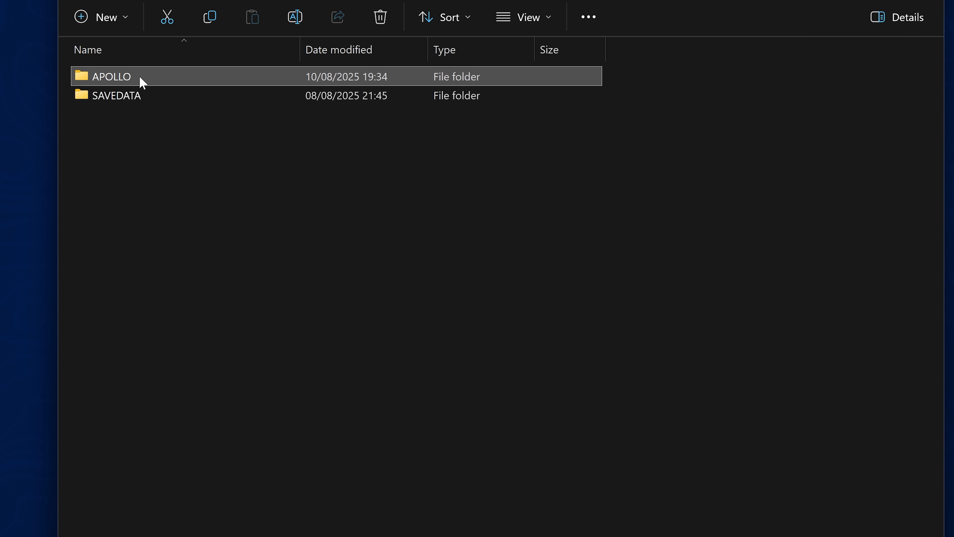
double_click(111, 76)
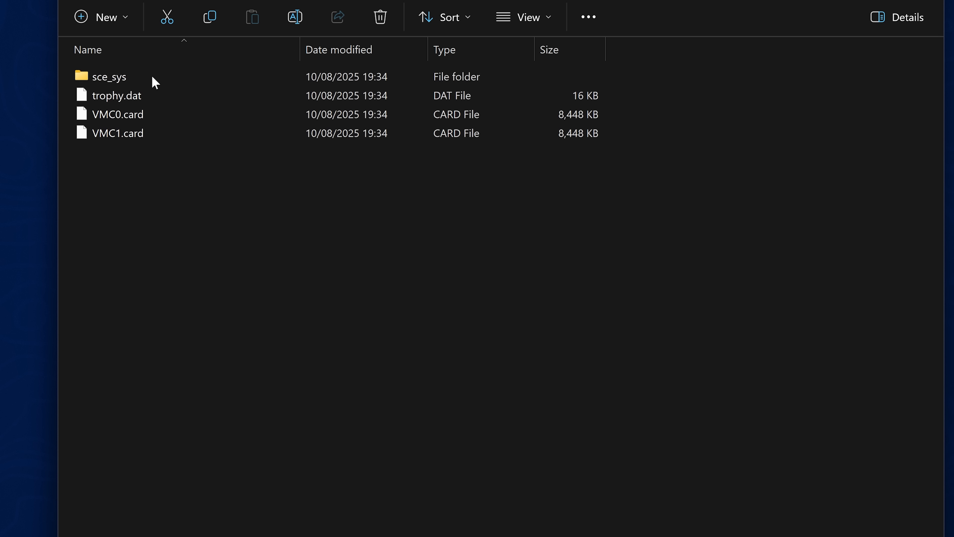
click(116, 114)
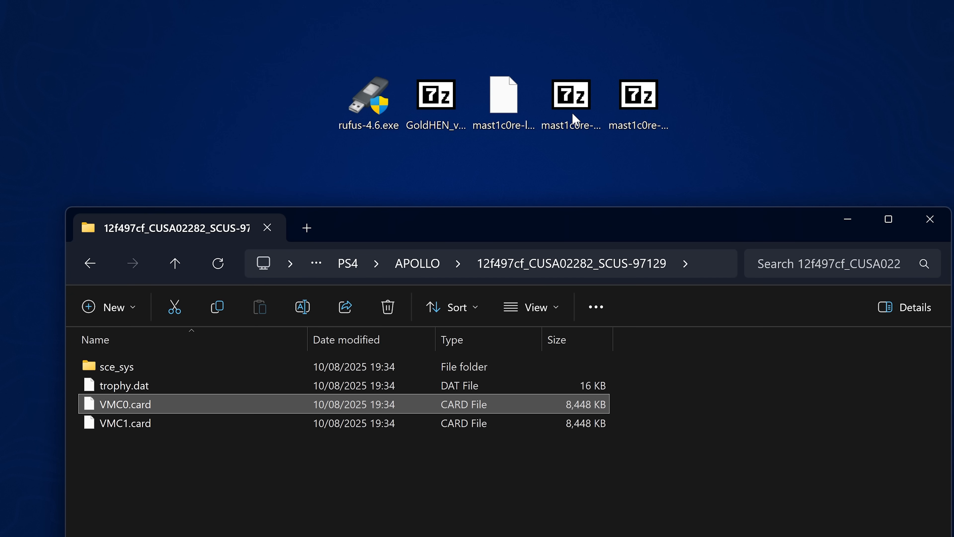
Step: Open the mast1c0re-ps2-usb-elf-loader-505-1252.7z archive from the desktop
click(571, 94)
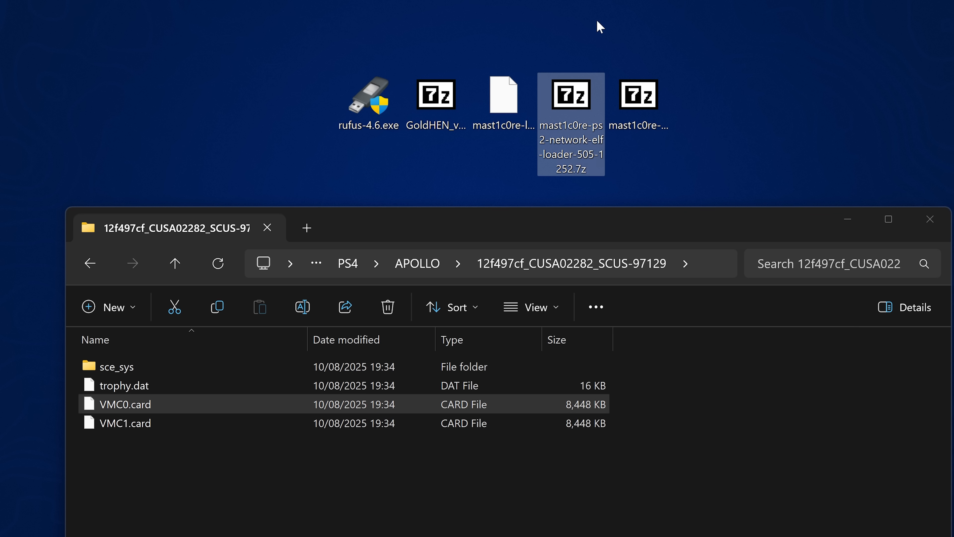
click(638, 94)
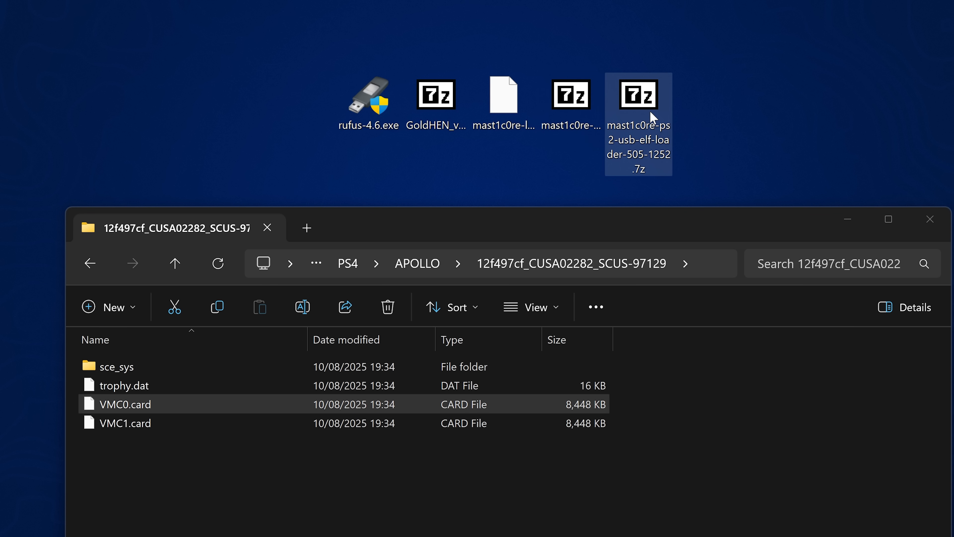
mouse_move(641, 116)
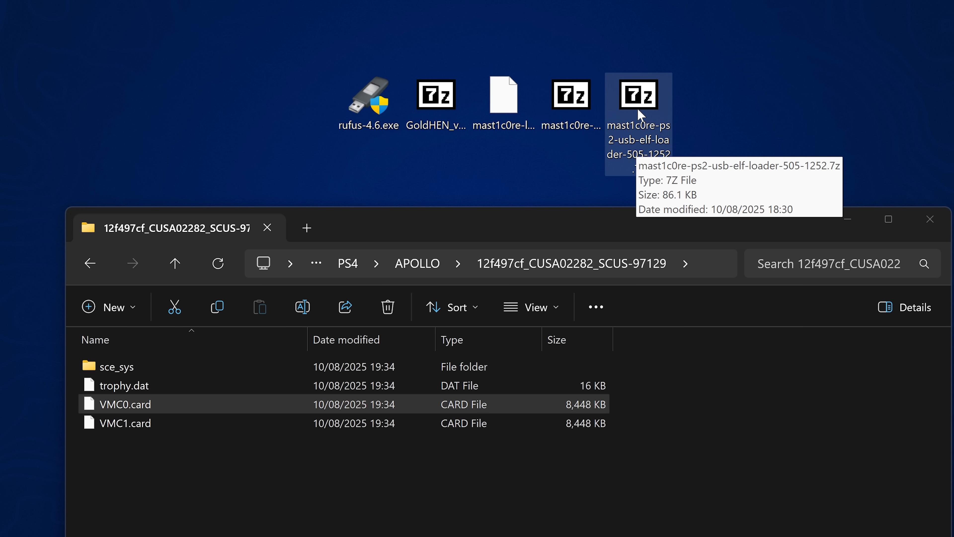
double_click(638, 95)
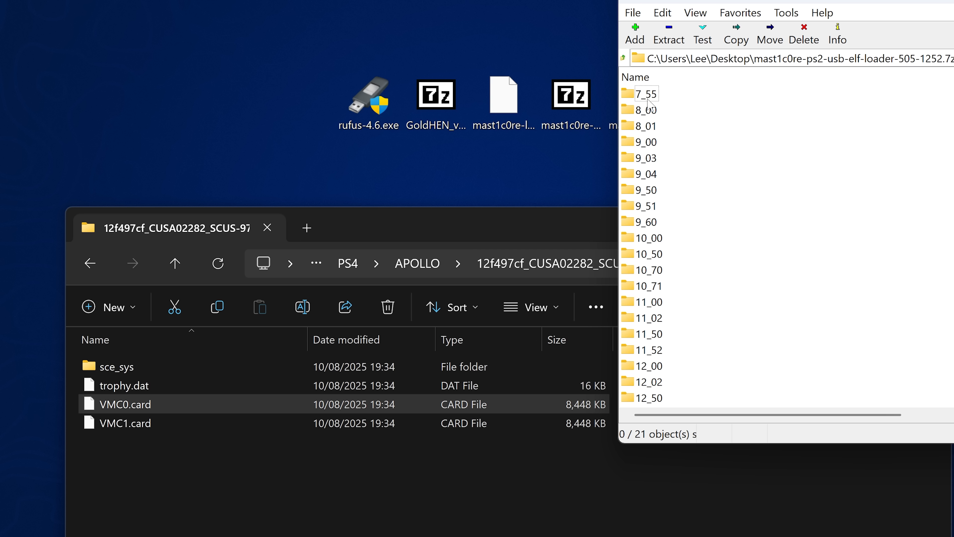
mouse_move(652, 123)
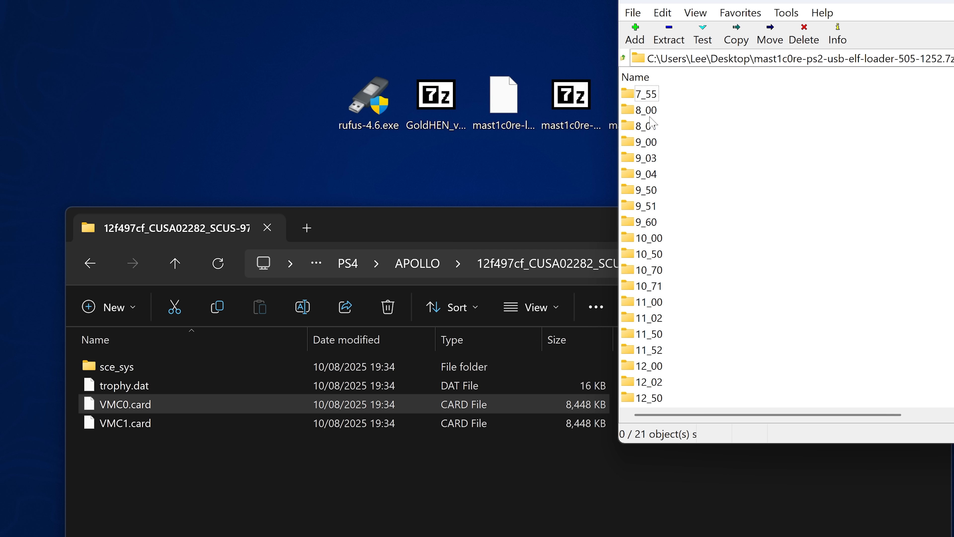
Step: Select the 10_00 firmware folder in the USB ELF loader archive
scroll(down, 3)
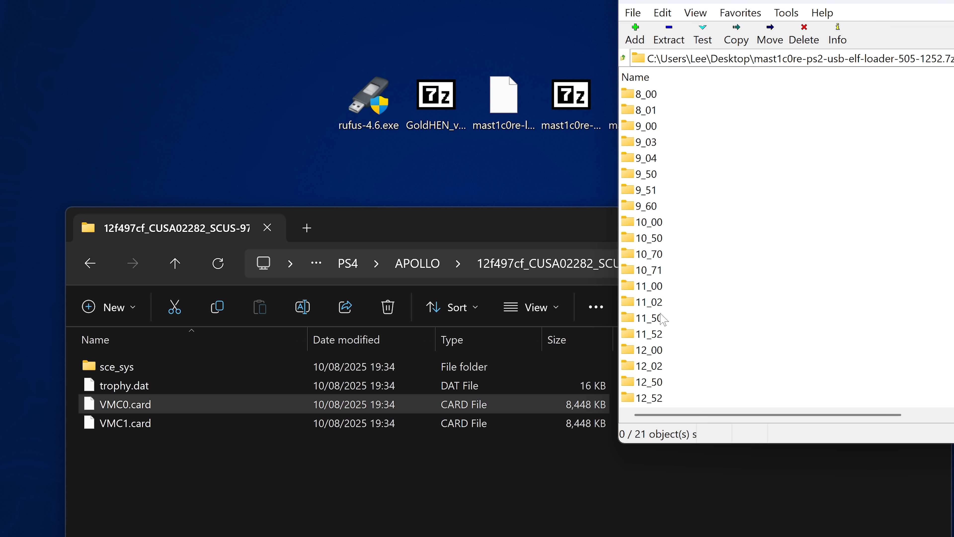
mouse_move(661, 346)
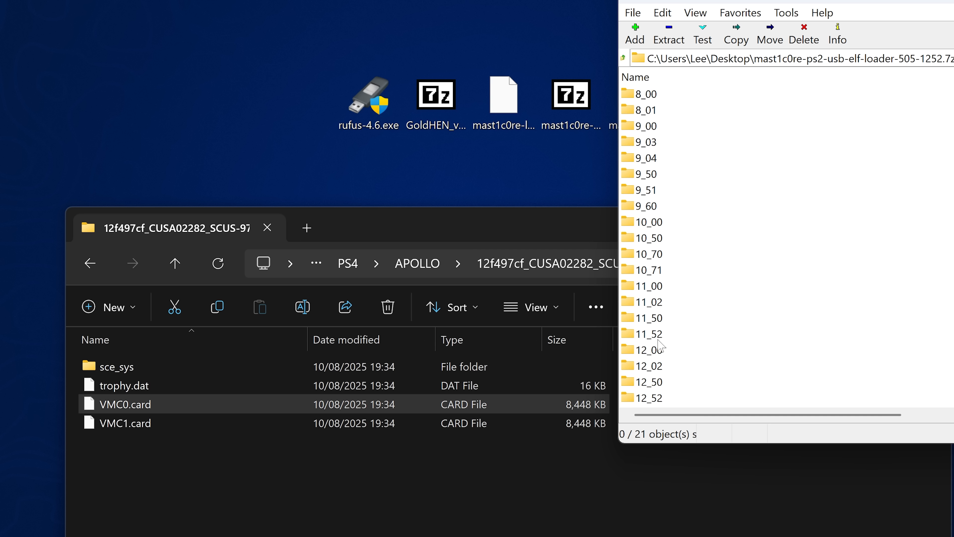
mouse_move(675, 297)
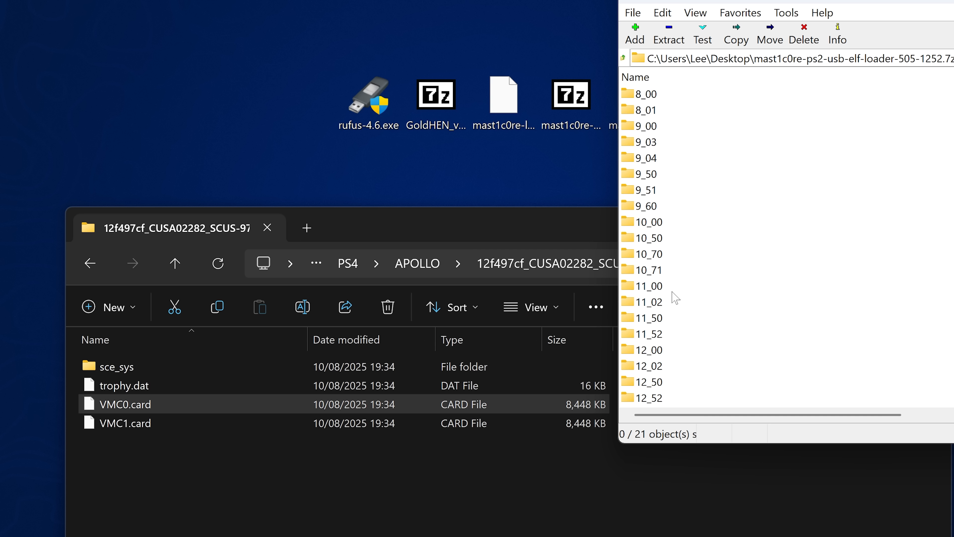
click(650, 221)
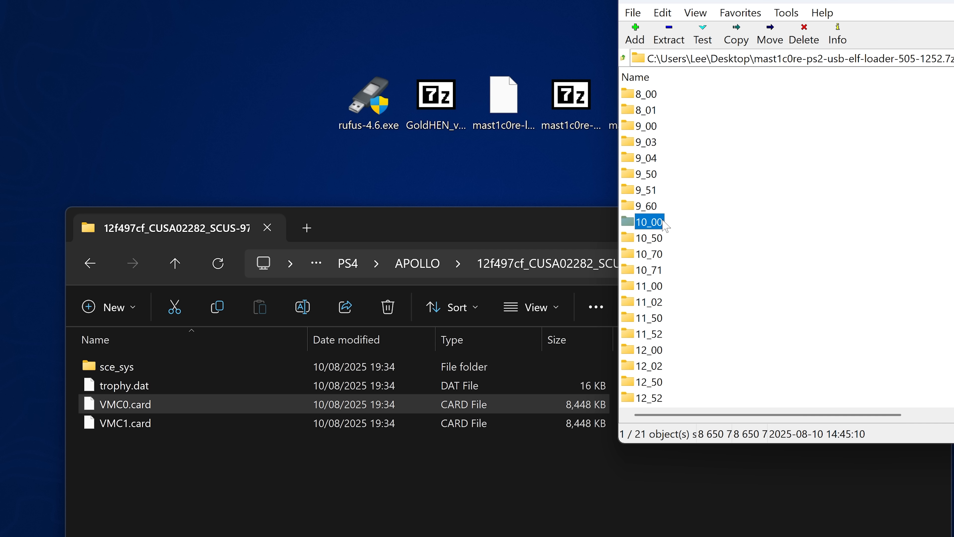
mouse_move(663, 227)
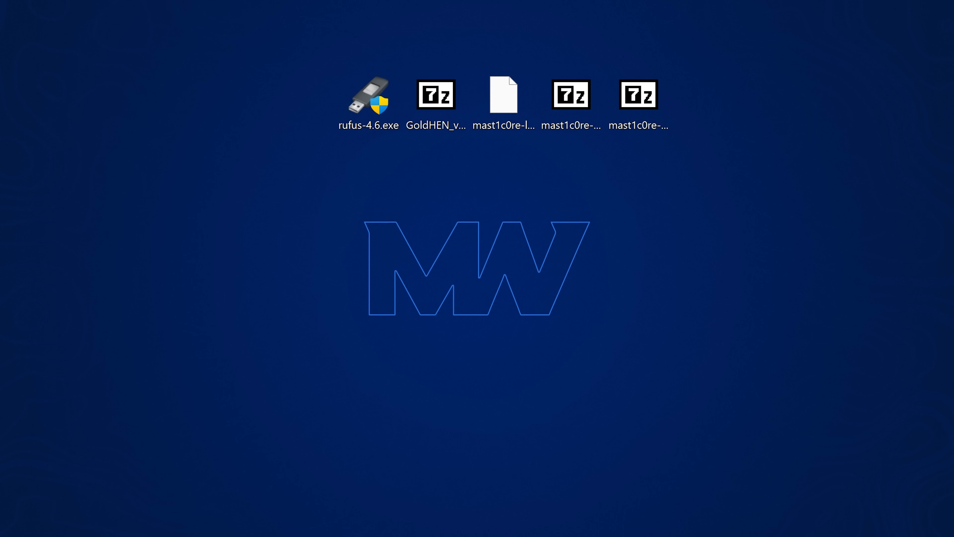
mouse_move(913, 170)
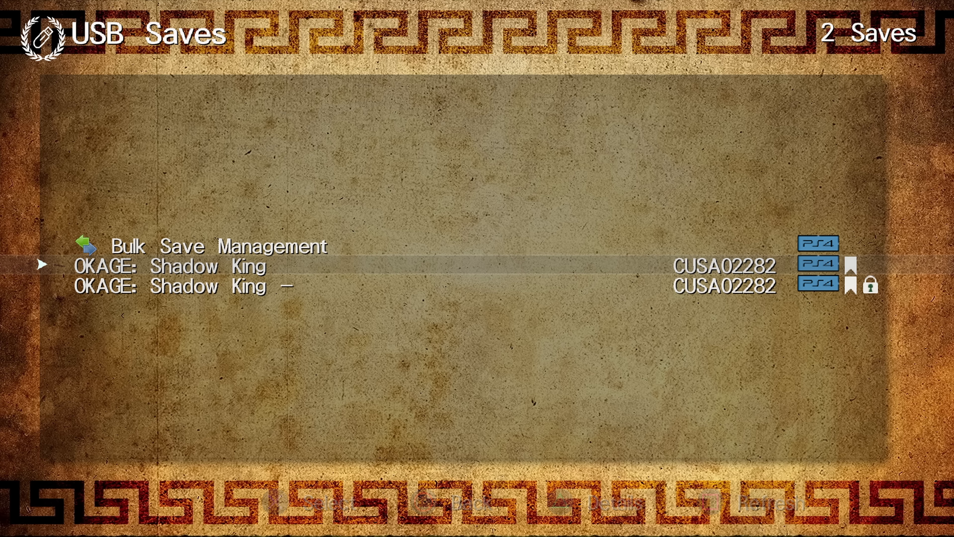
Step: Copy the OKAGE: Shadow King USB save to the console's HDD in Apollo
click(170, 266)
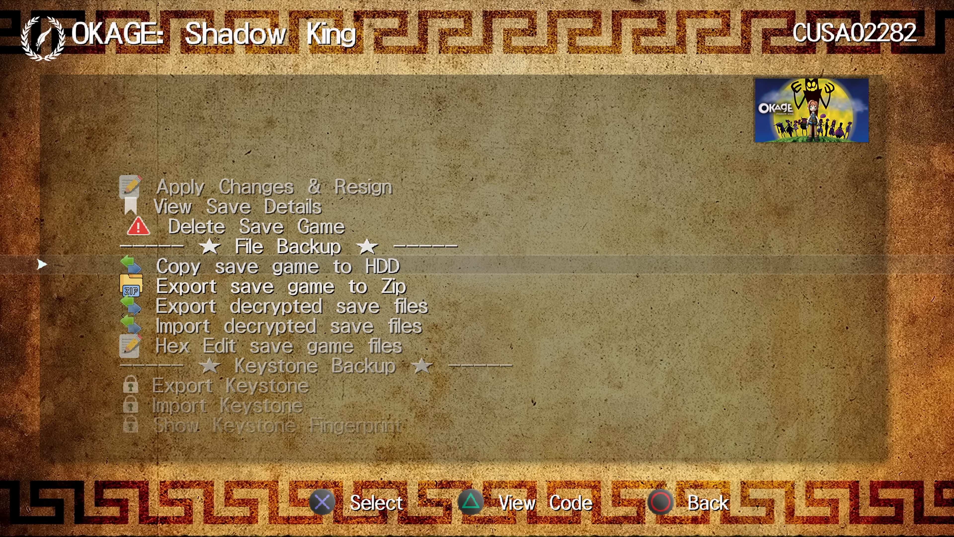
click(276, 266)
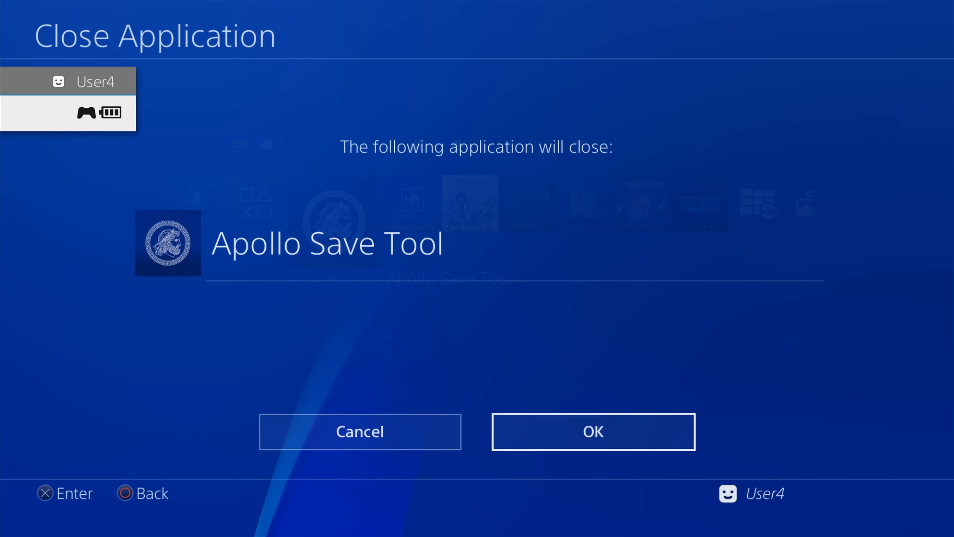
Step: Close Apollo Save Tool and reach Saved Data in System Storage in Settings
click(592, 431)
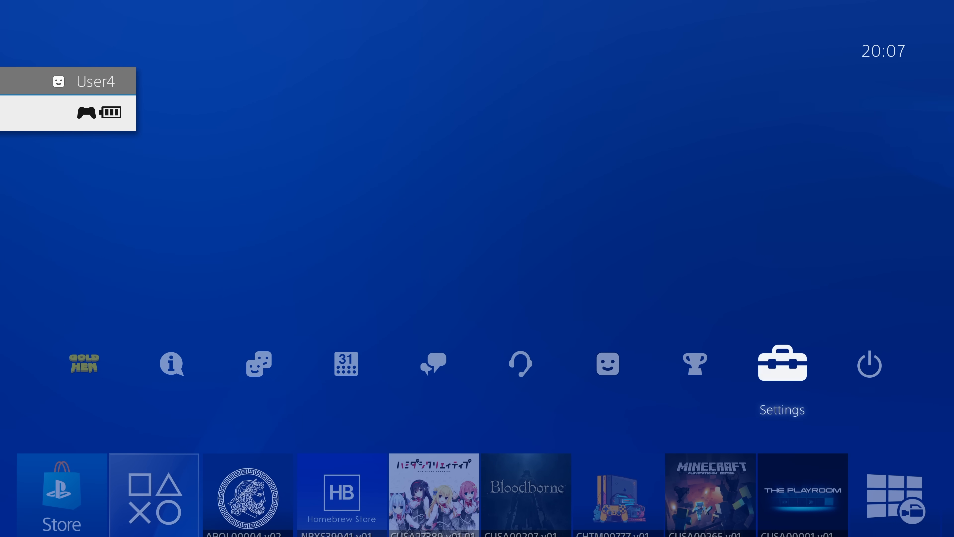
click(782, 363)
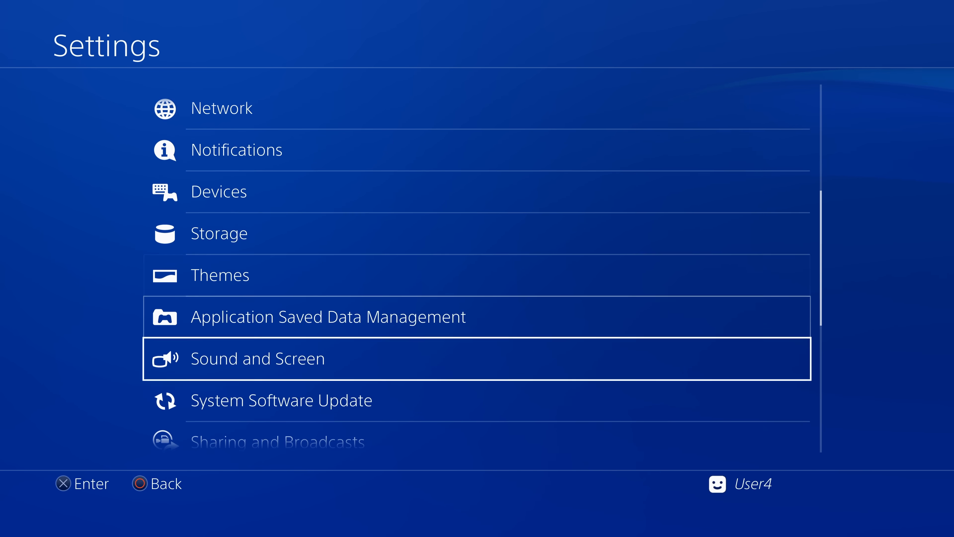
click(328, 316)
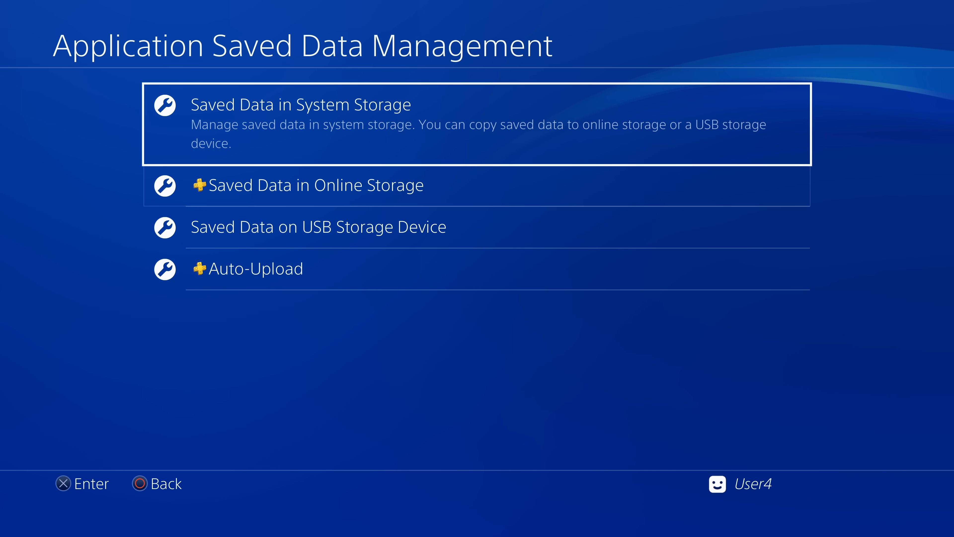
click(299, 103)
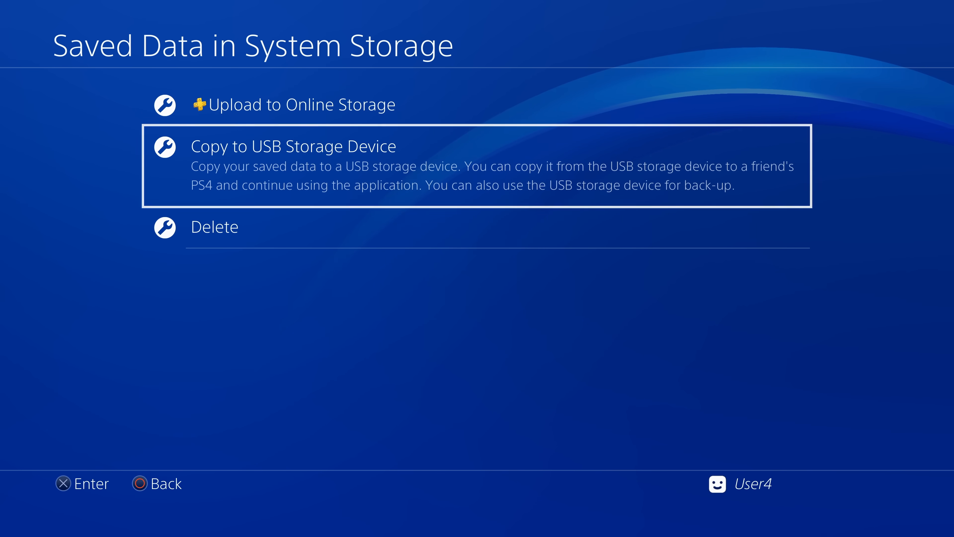
Step: Copy the OKAGE: Shadow King save to USB, overwriting the older copy
click(293, 146)
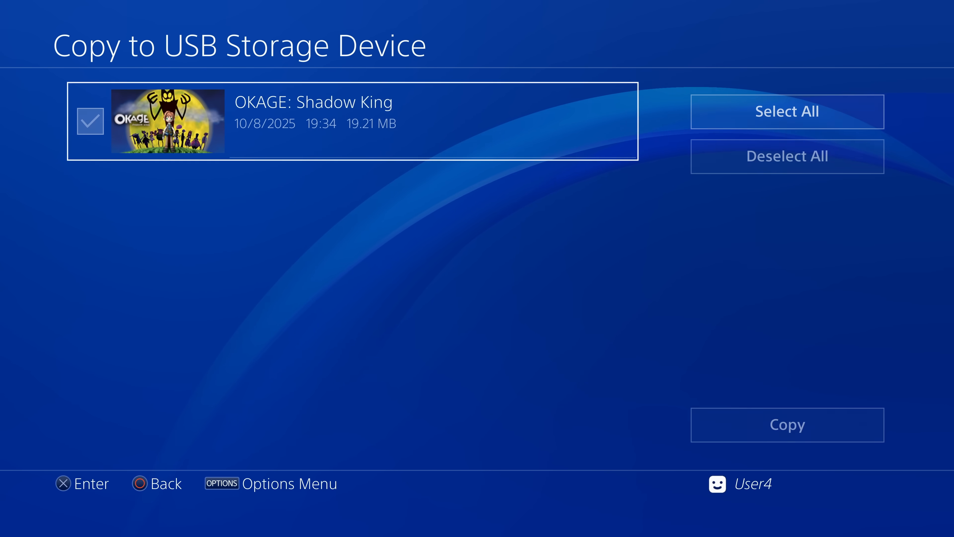
click(786, 424)
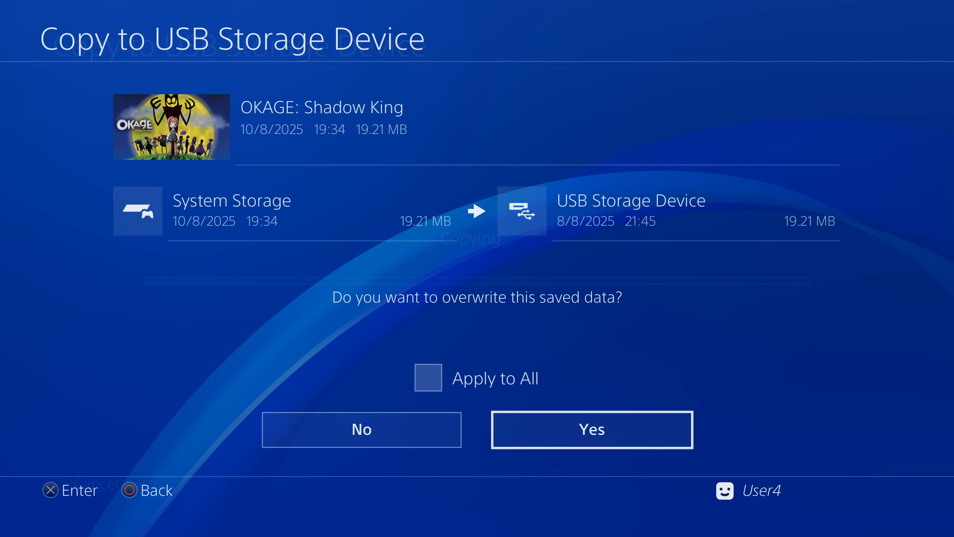
click(591, 429)
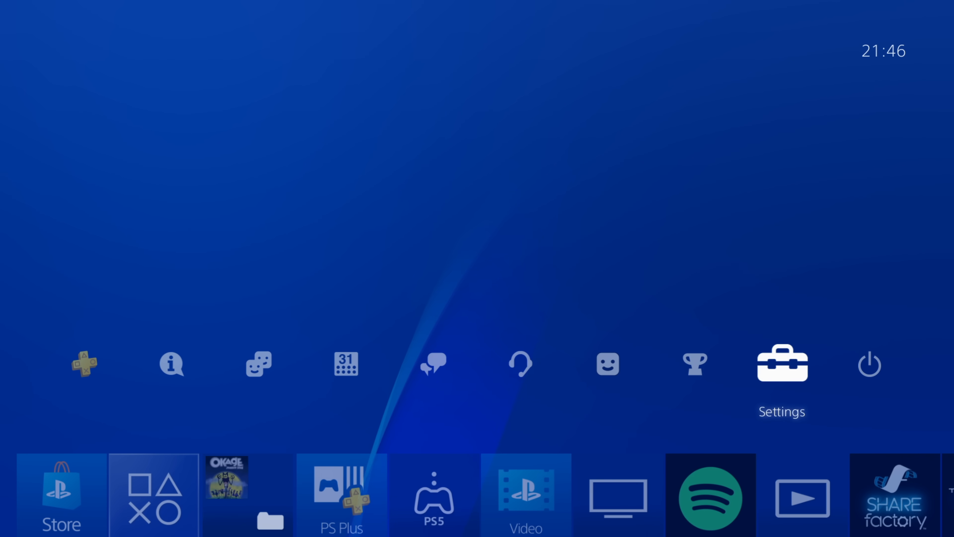
Step: Copy the OKAGE: Shadow King save from USB into system storage via Settings
click(781, 363)
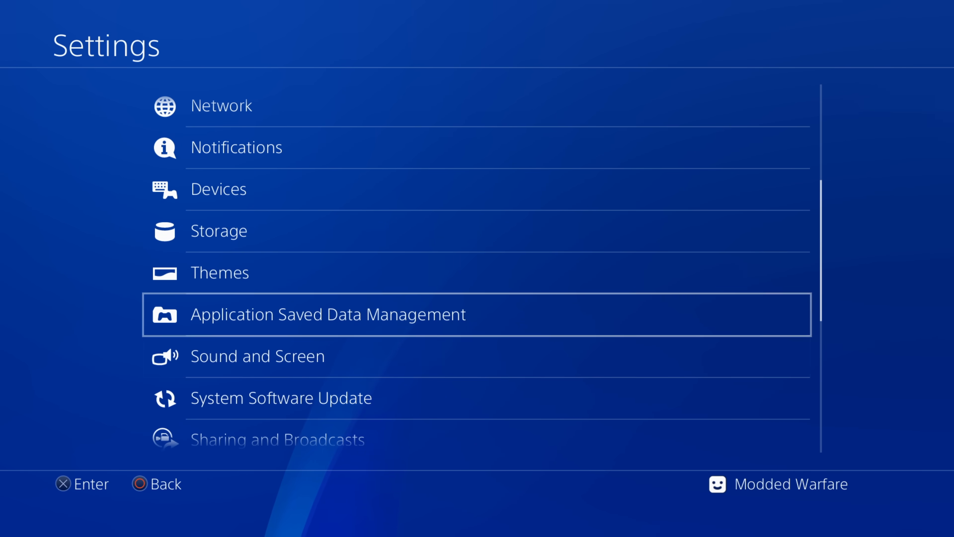
click(328, 314)
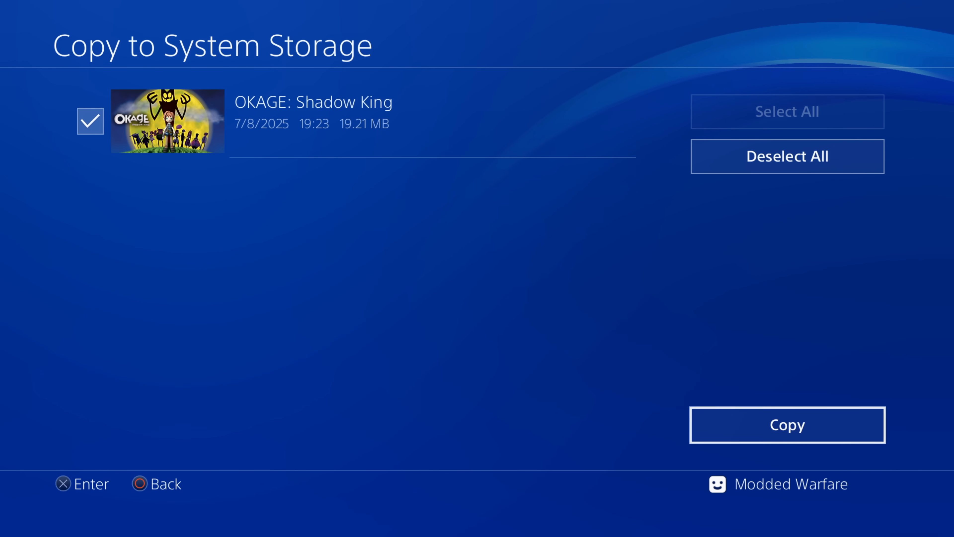
click(787, 424)
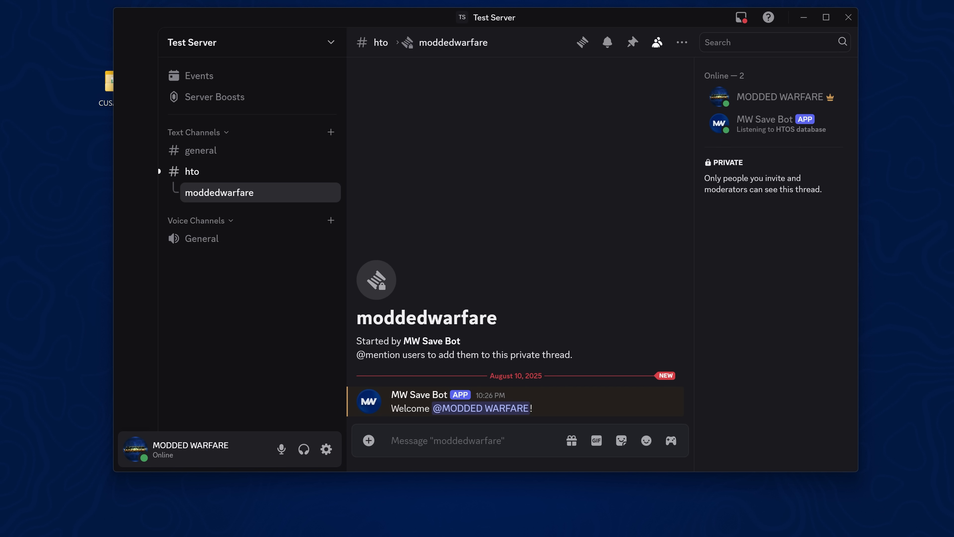
Step: Run the save bot's /decrypt command with include_sce_sys set to True
click(447, 441)
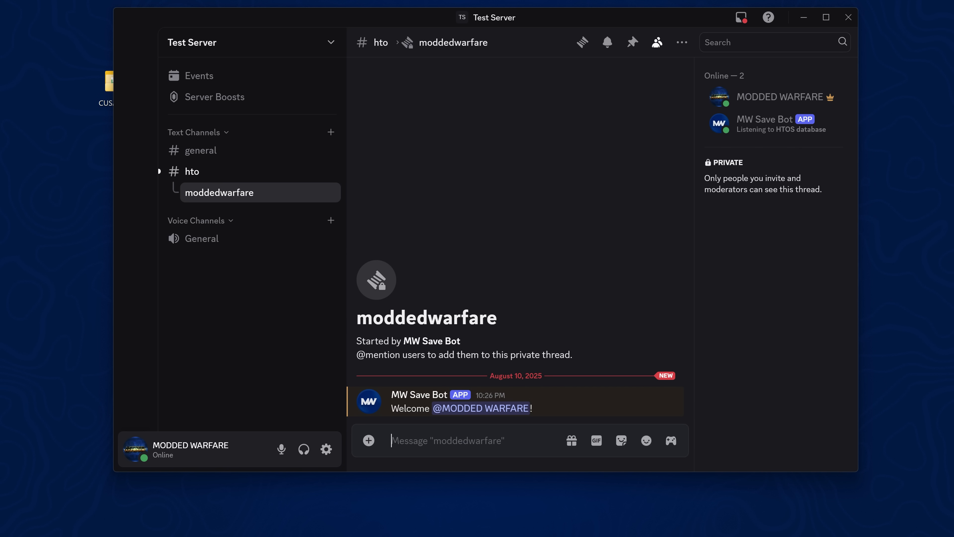
text(/)
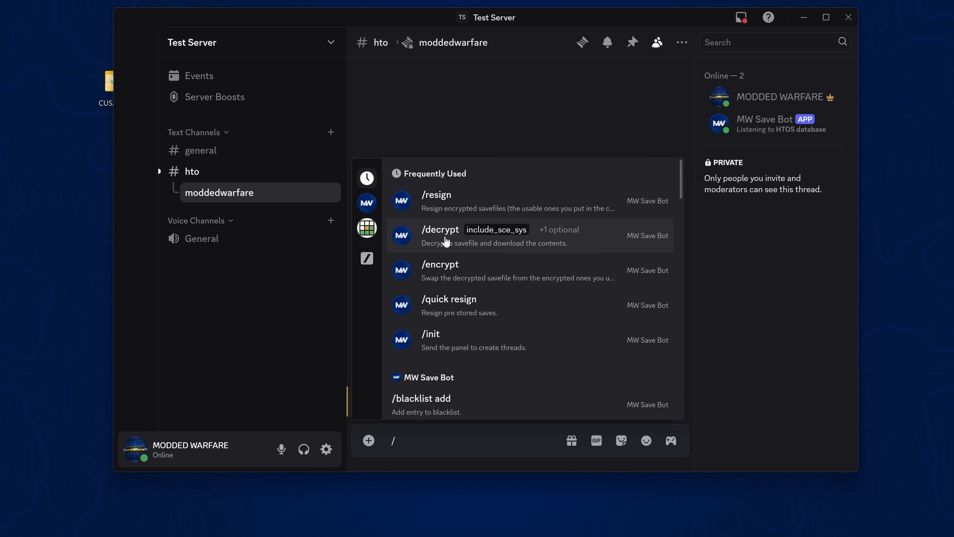
click(439, 229)
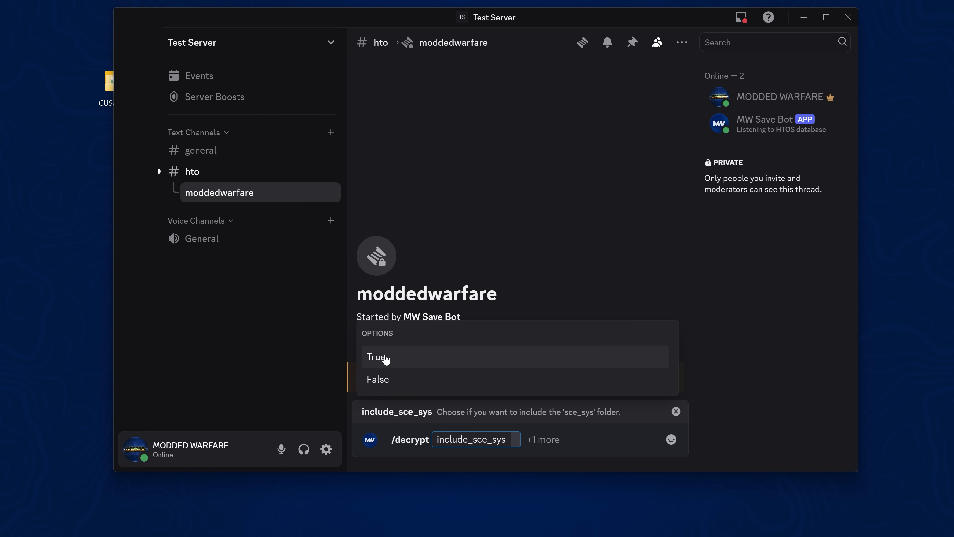
click(377, 356)
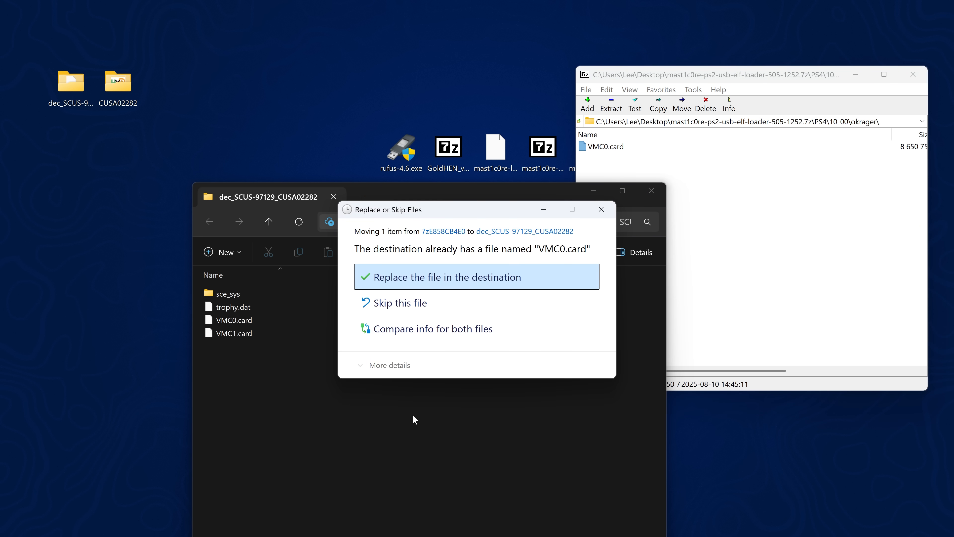
Step: Replace VMC0.card with the new one and start /encrypt with upload_individually True
click(477, 276)
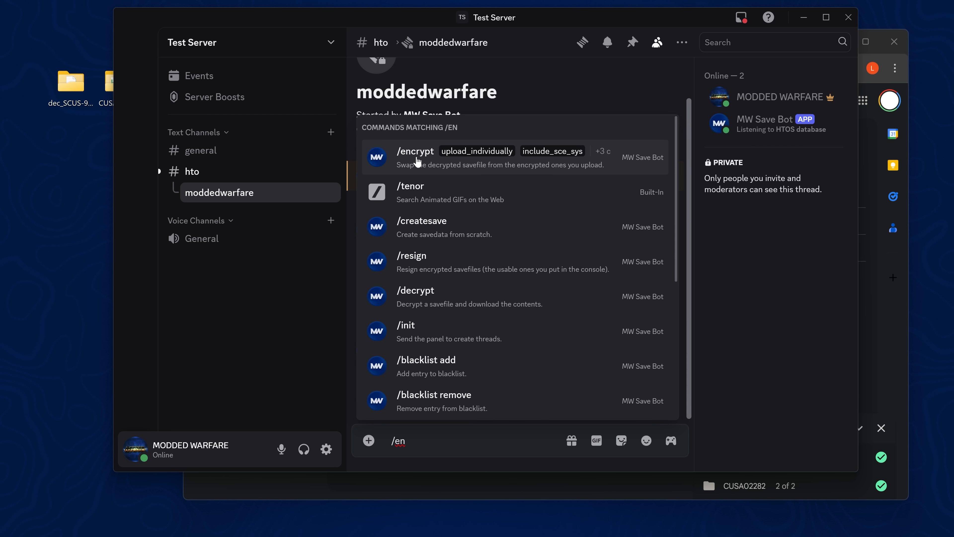
click(415, 151)
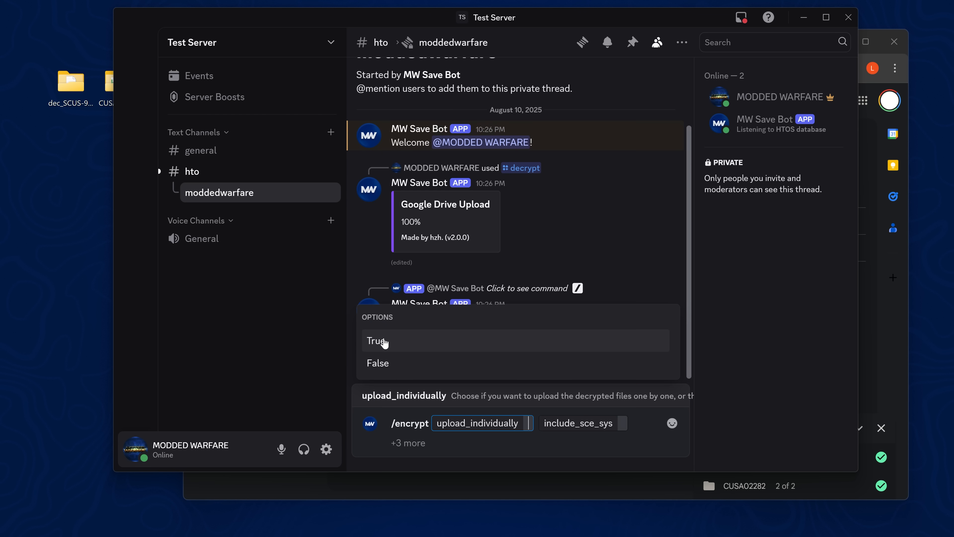
click(377, 340)
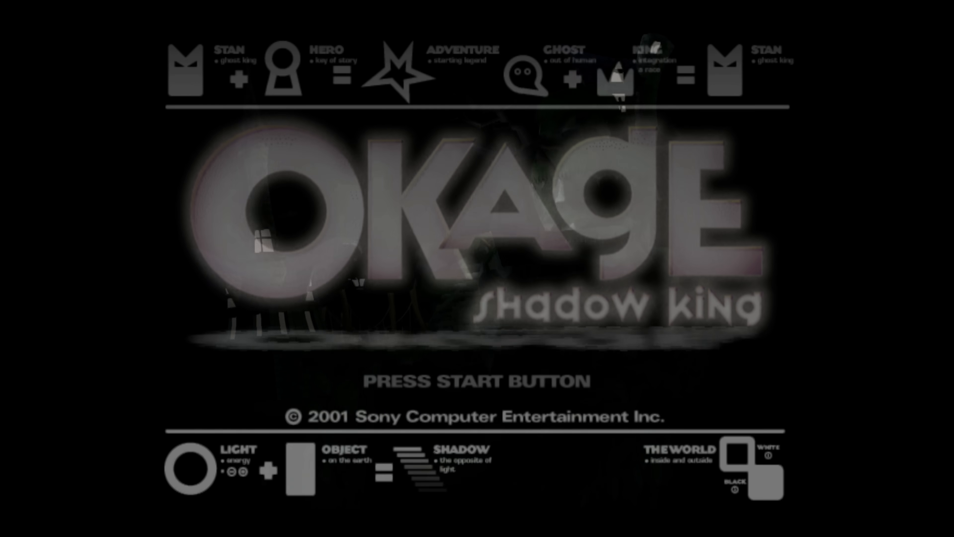
Step: Get past Okage's title screen so the load-ELF prompt appears
key(enter)
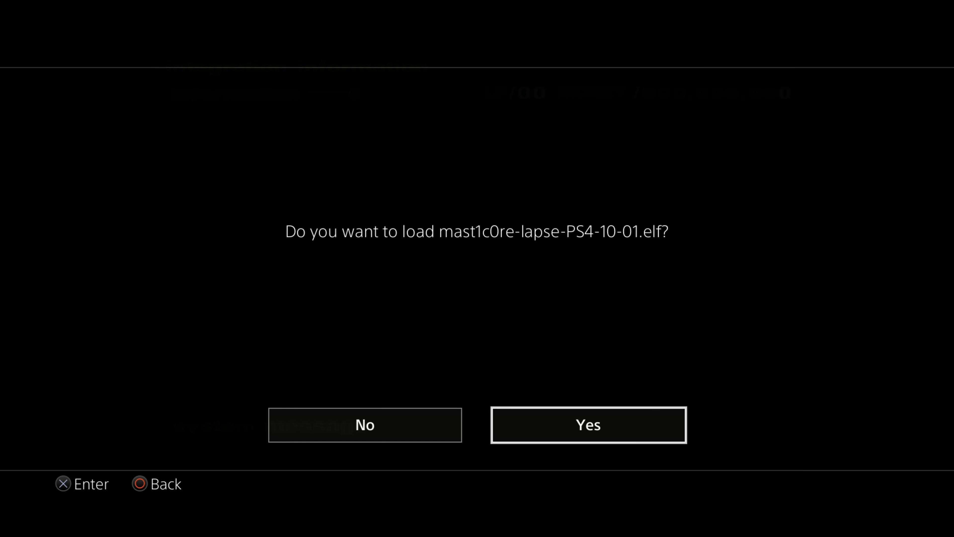
Step: Accept loading mast1c0re-lapse-PS4-10-01.elf and start Okage: Shadow King again
click(588, 424)
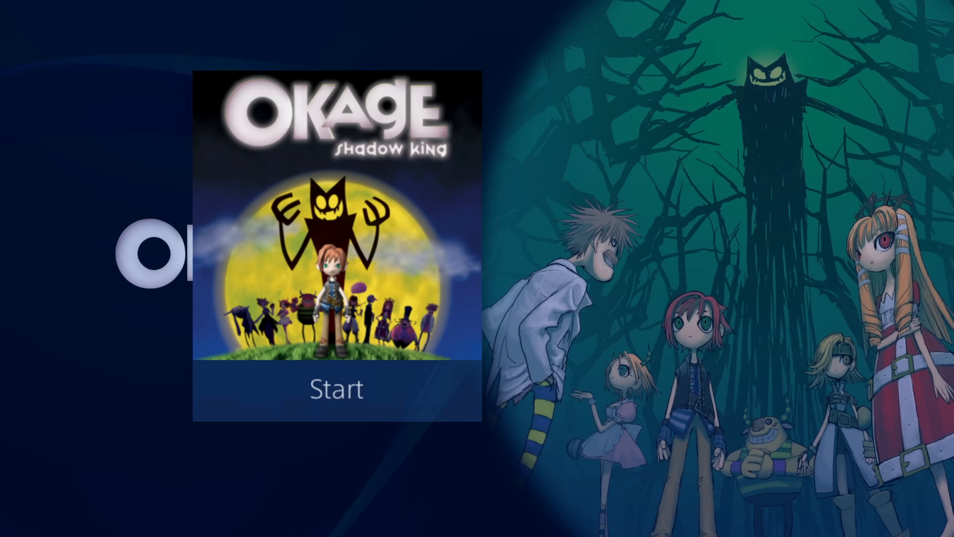
click(336, 388)
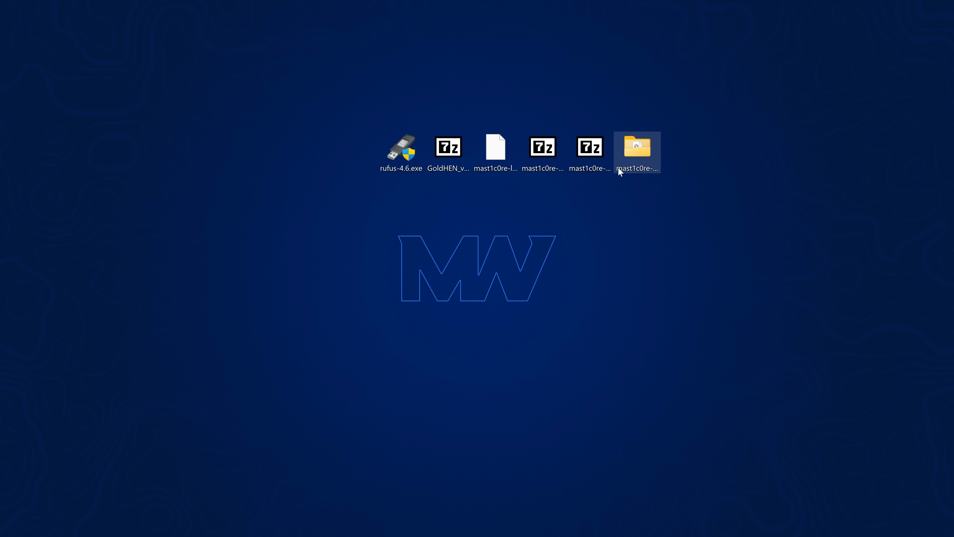
Step: Launch mast1c0re-file-loader.exe and choose the lapse 10.01 ELF to send
double_click(636, 146)
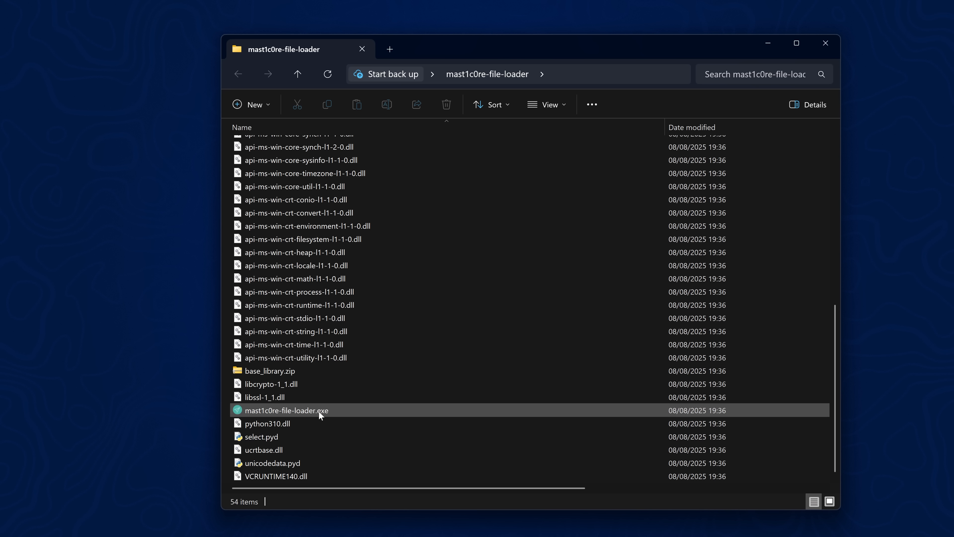
double_click(285, 410)
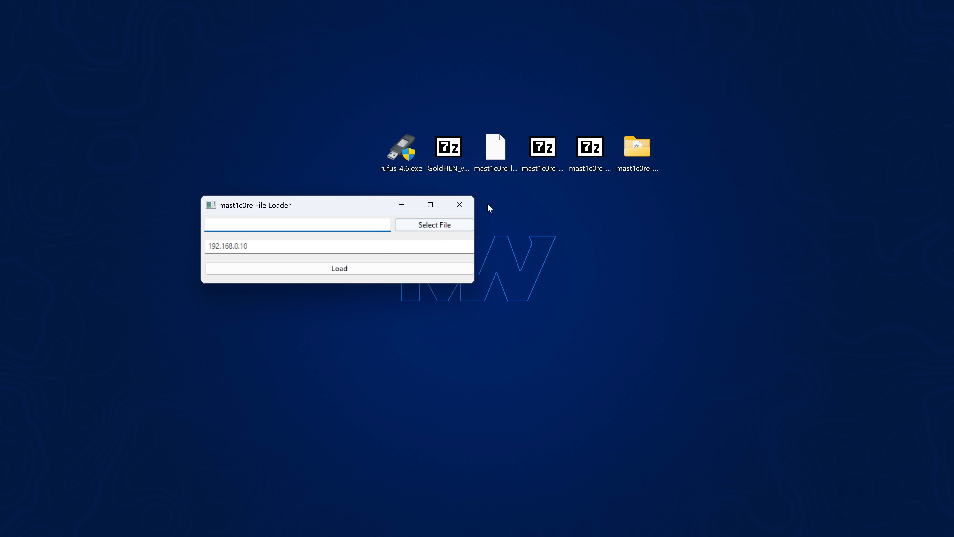
click(495, 146)
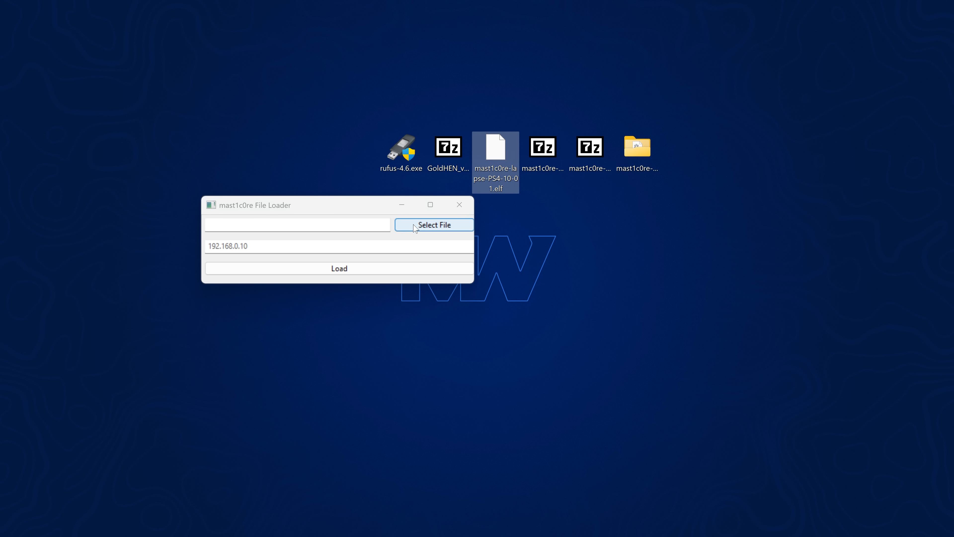
click(433, 224)
text(192.1)
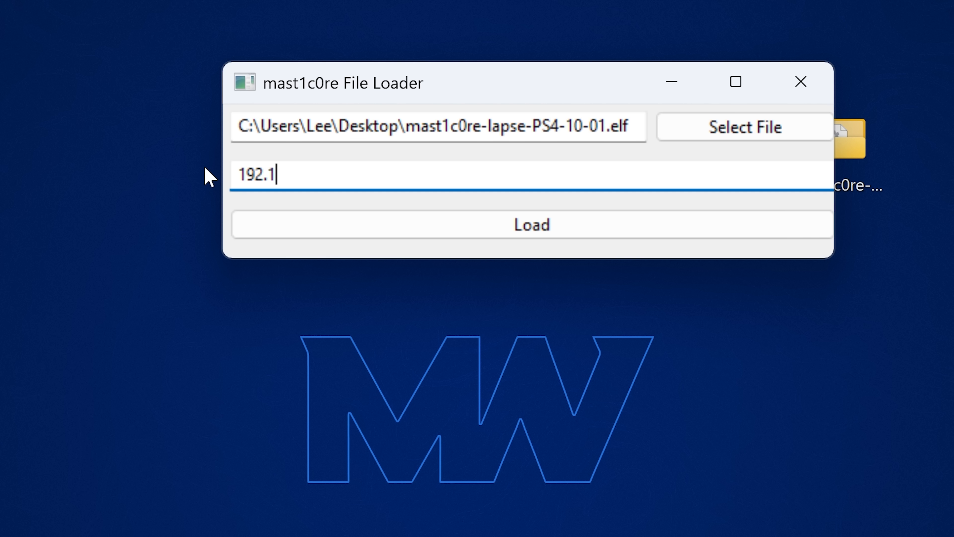
Step: Enter the console IP 192.168.137.80 and load the payload onto the PS4
text(68.137.80)
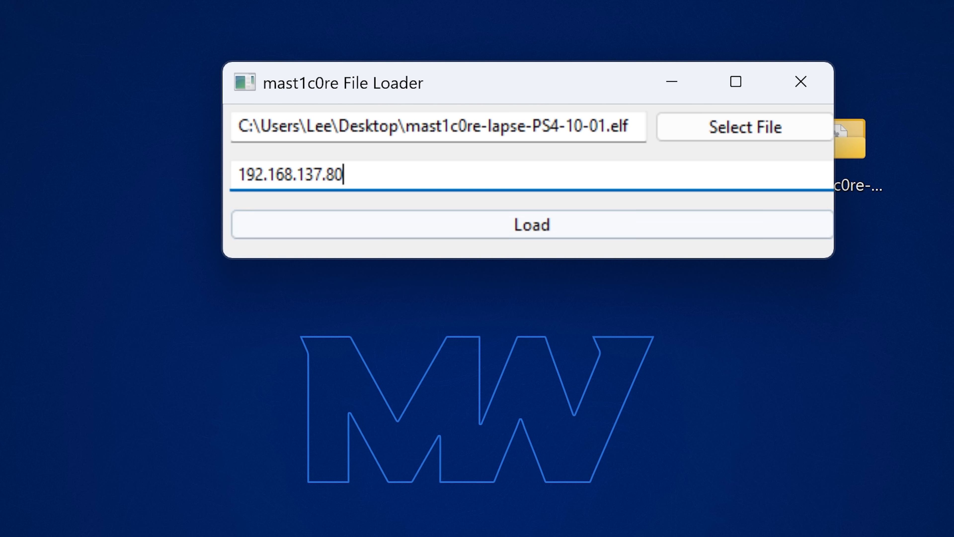
click(531, 224)
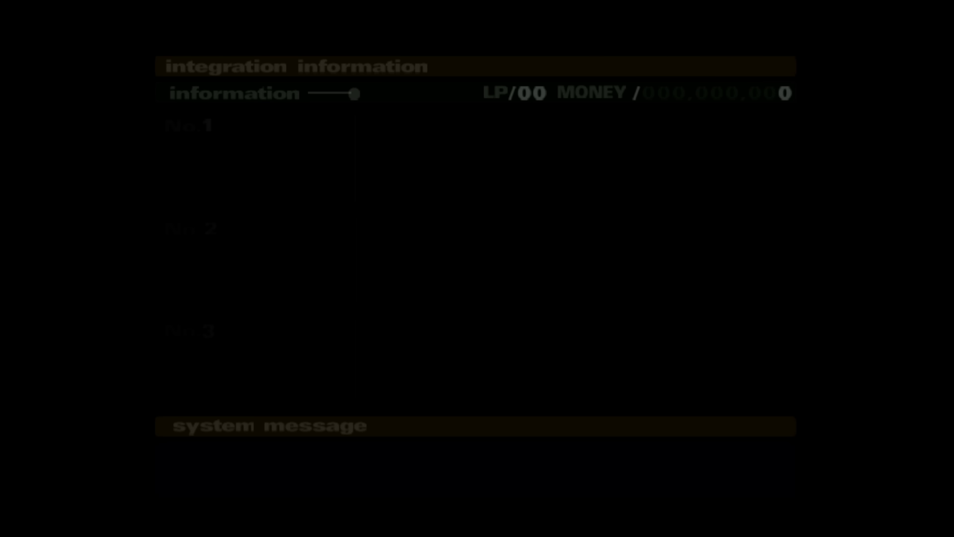